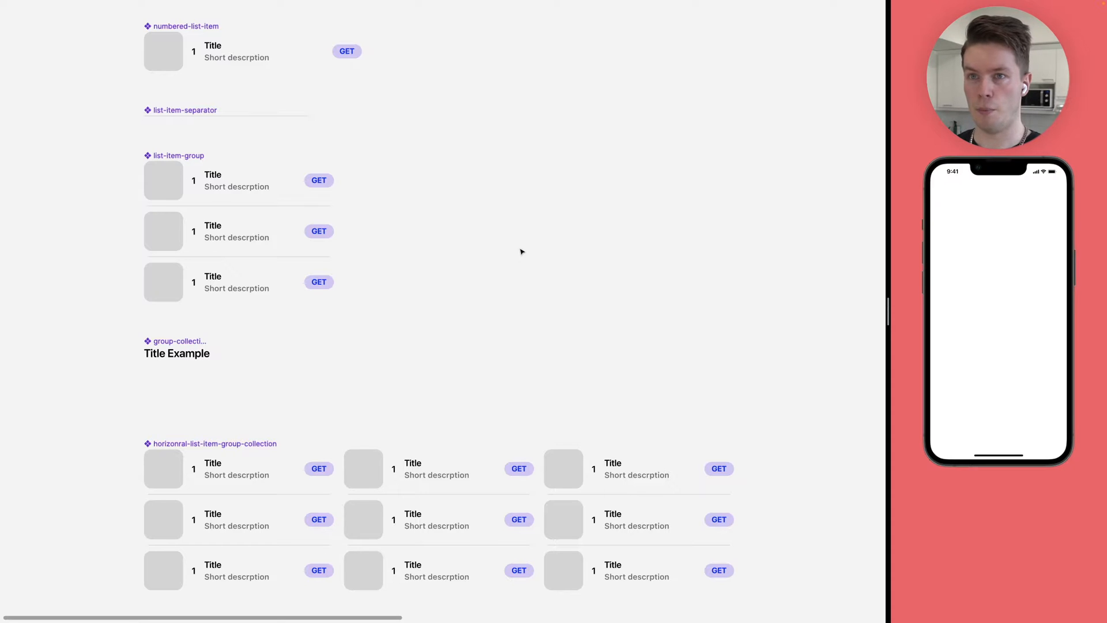
mouse_move(430, 310)
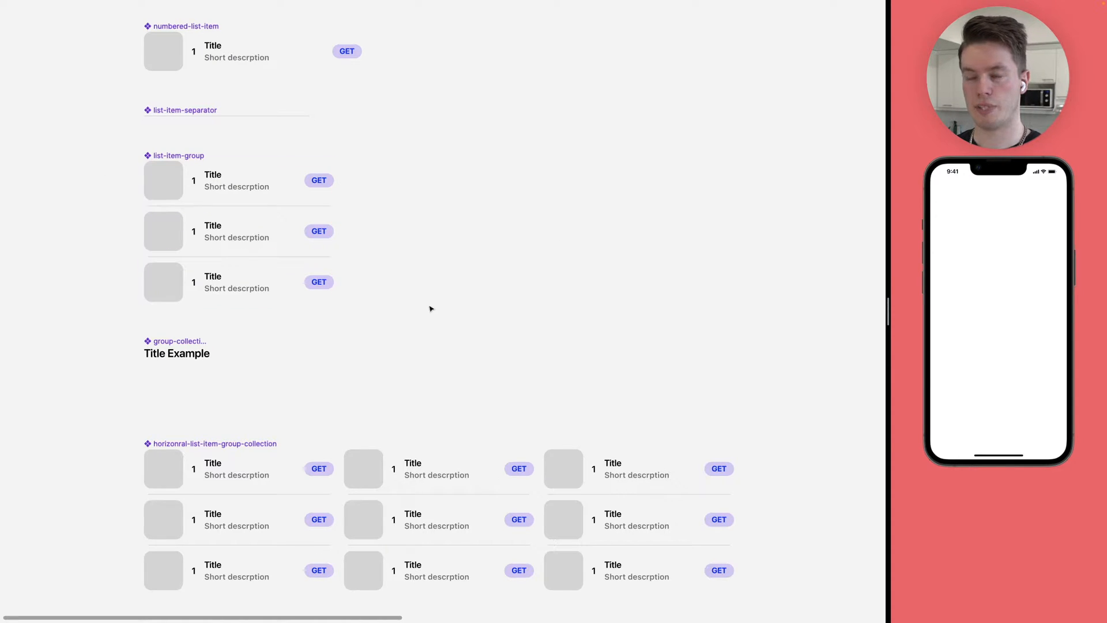
mouse_move(425, 149)
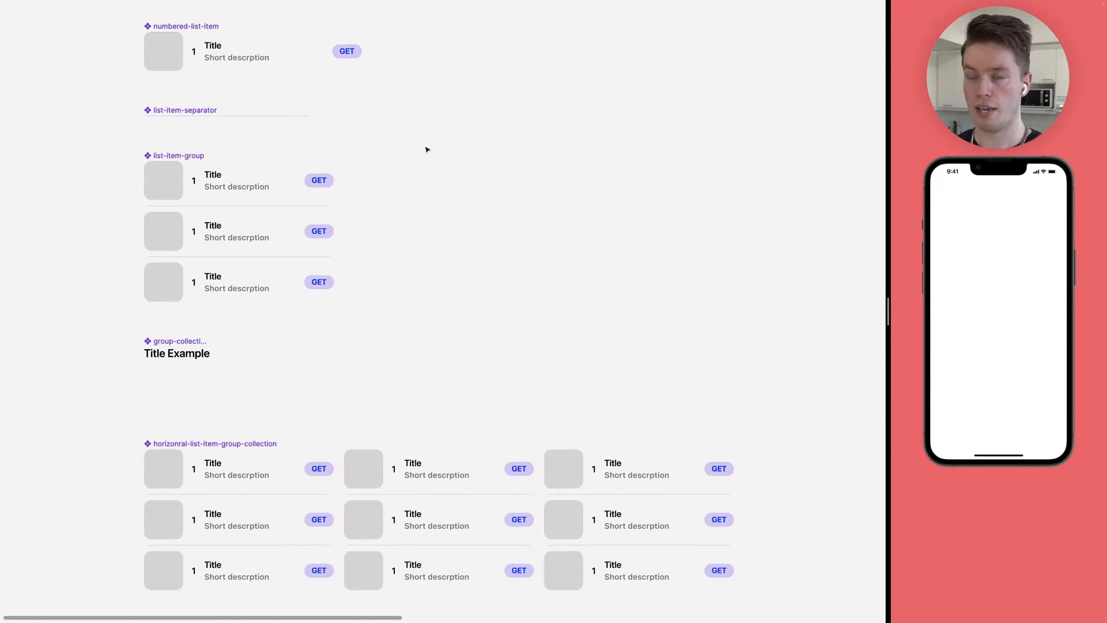
- Inspect the numbered-list-item component and the other list-item components, then show the Figma UI panels again
left_click(253, 51)
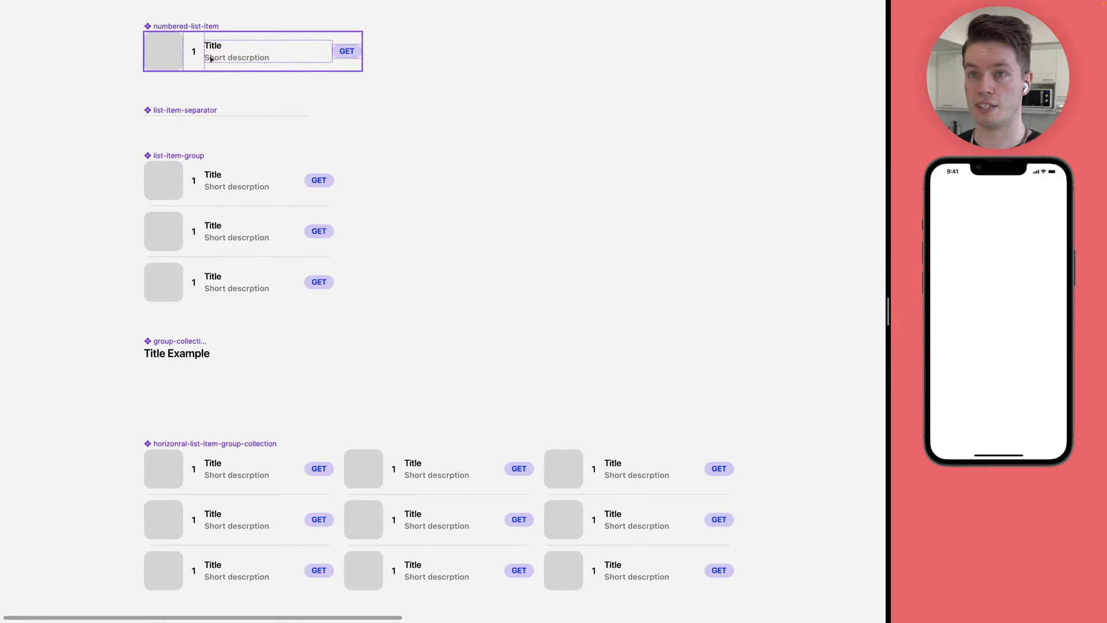
scroll("down", 3)
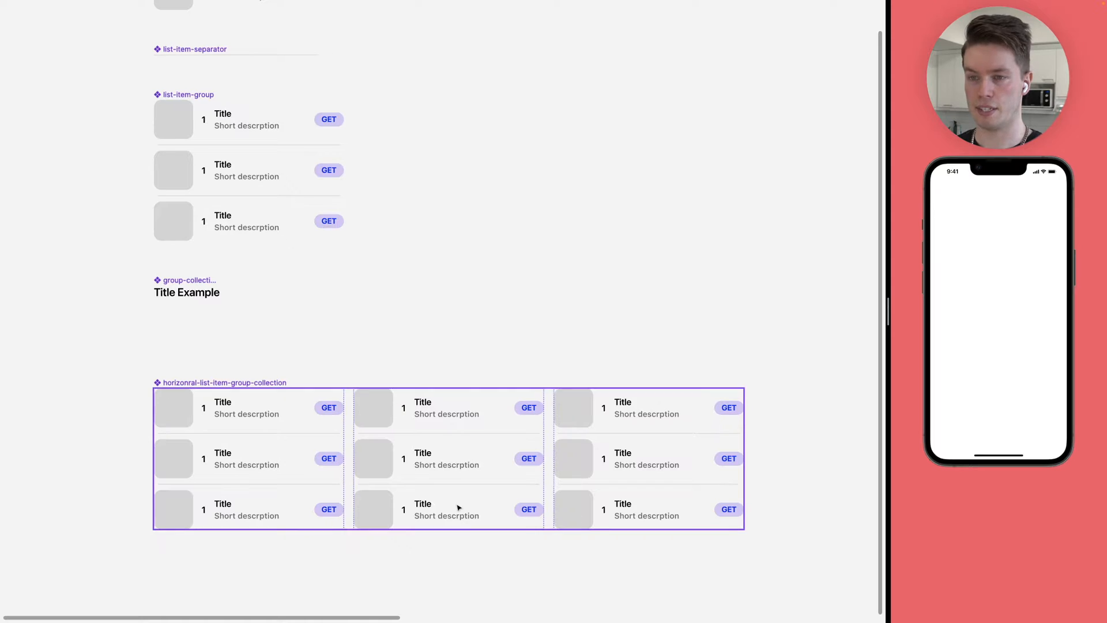
mouse_move(249, 391)
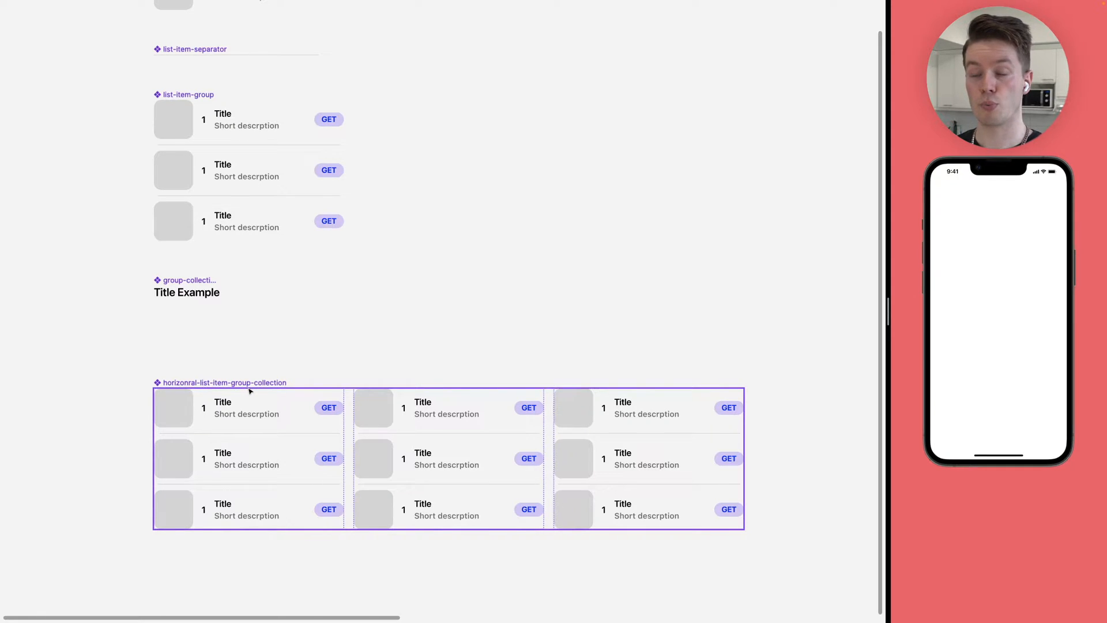
mouse_move(301, 391)
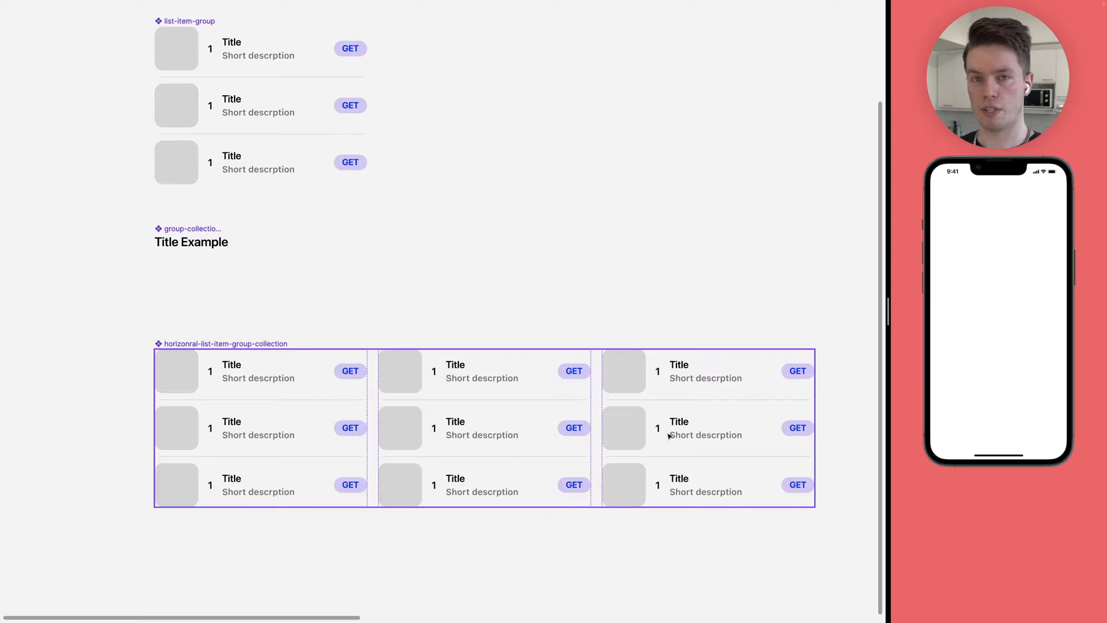
mouse_move(228, 350)
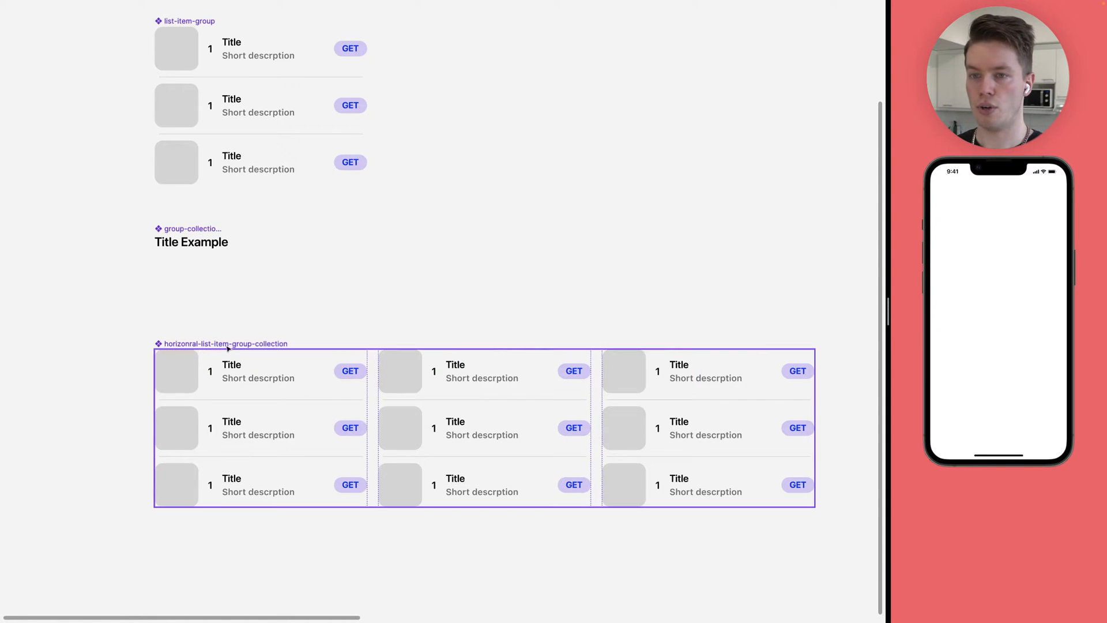
left_click(165, 329)
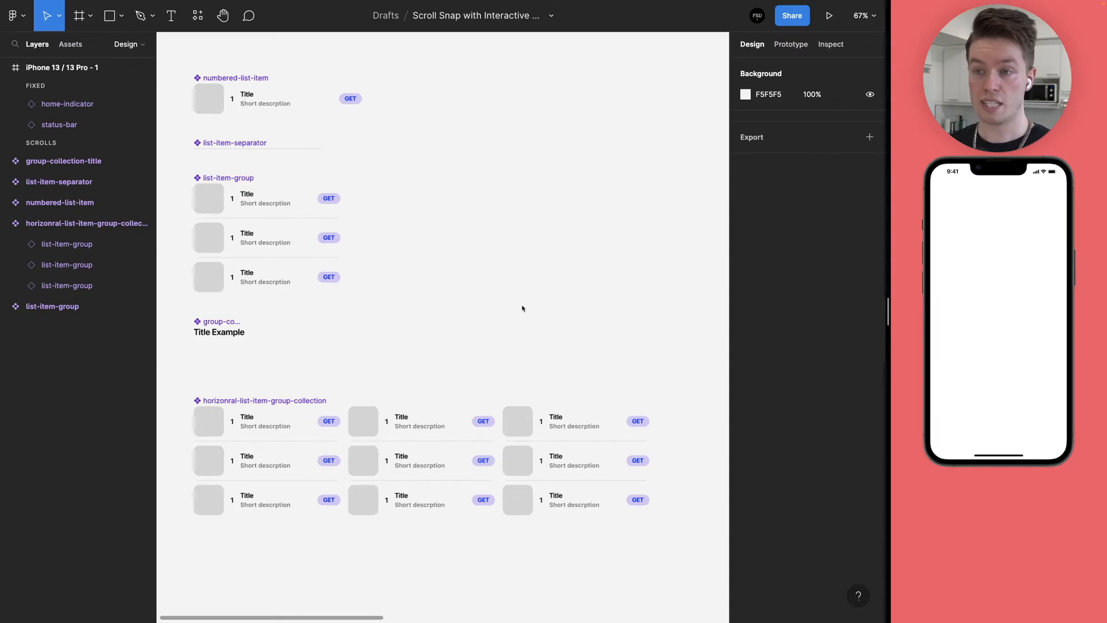
mouse_move(309, 350)
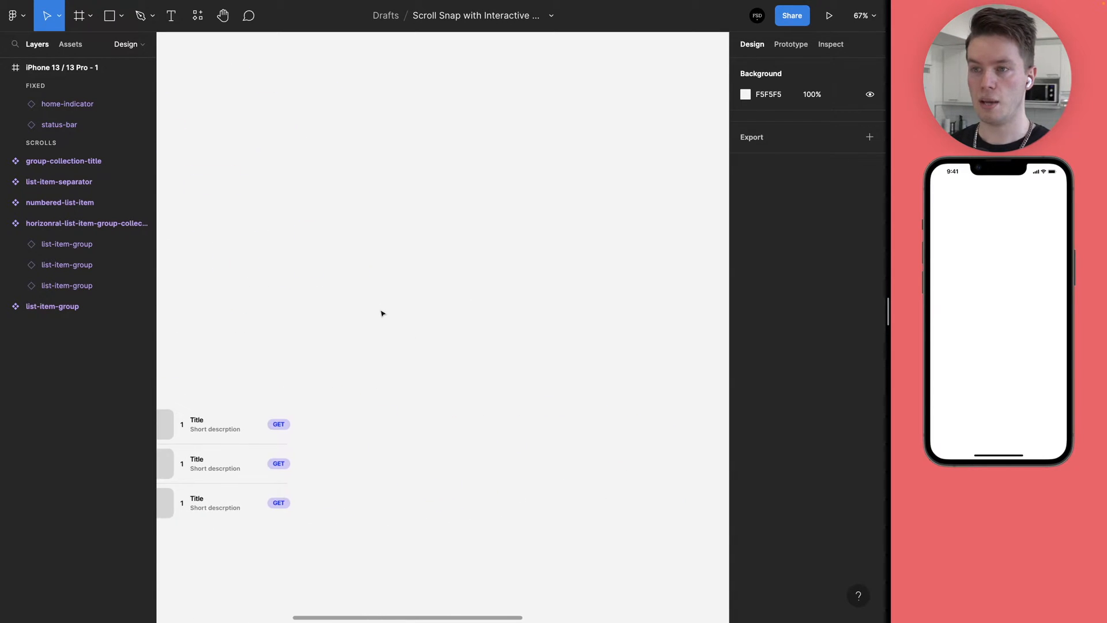
- Create an iPhone 13 / 13 Pro frame and paste the horizontal list-item group collection instance into it
left_click(79, 15)
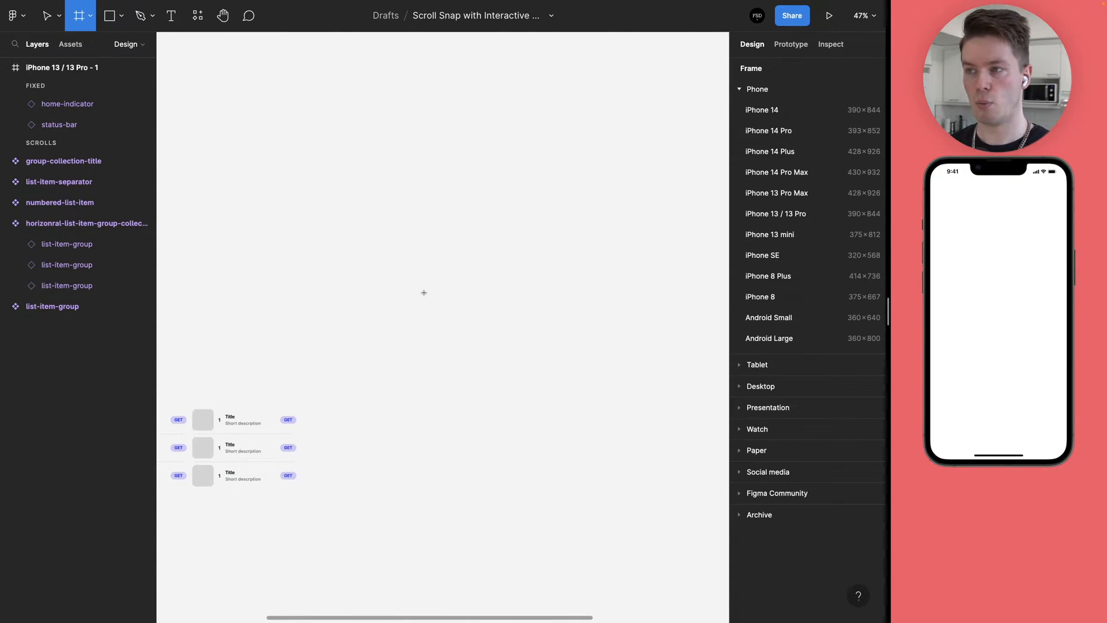
mouse_move(632, 248)
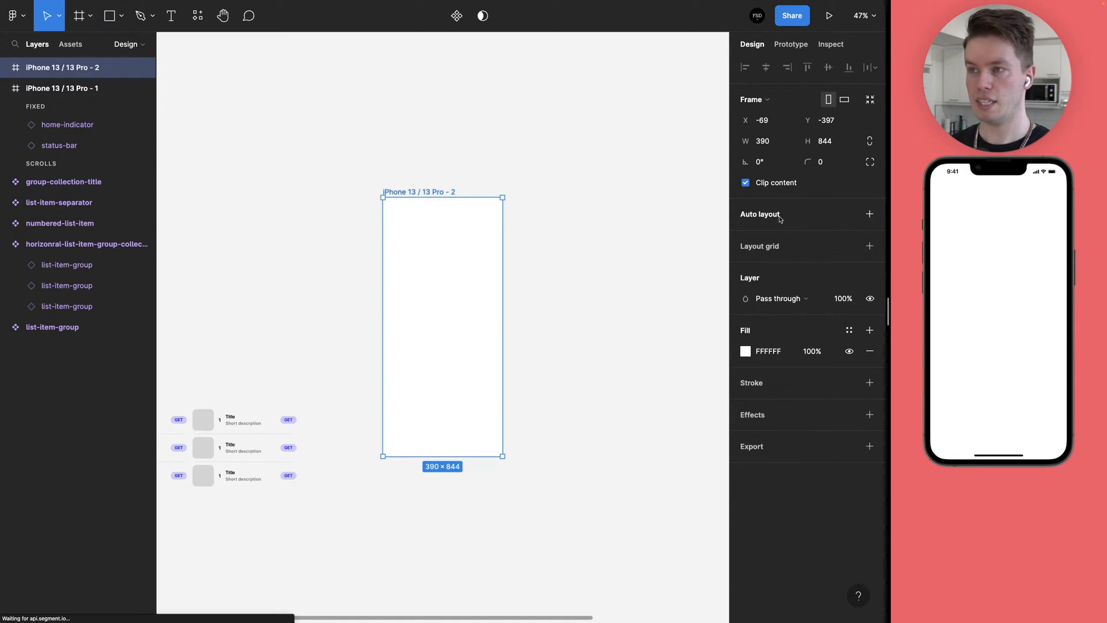
left_click(63, 89)
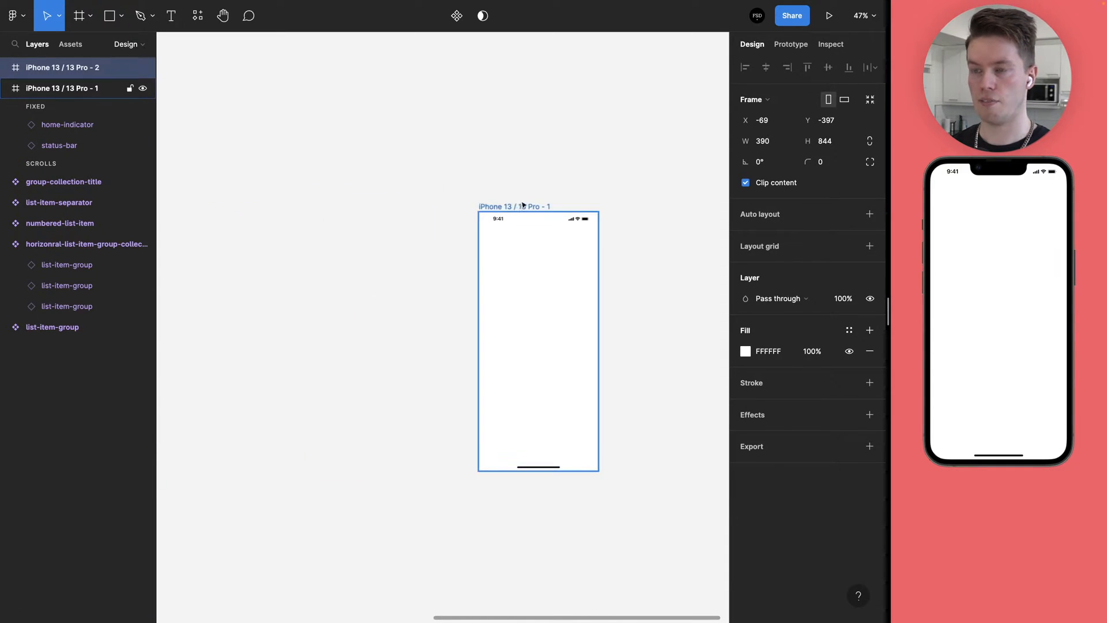
left_click(537, 297)
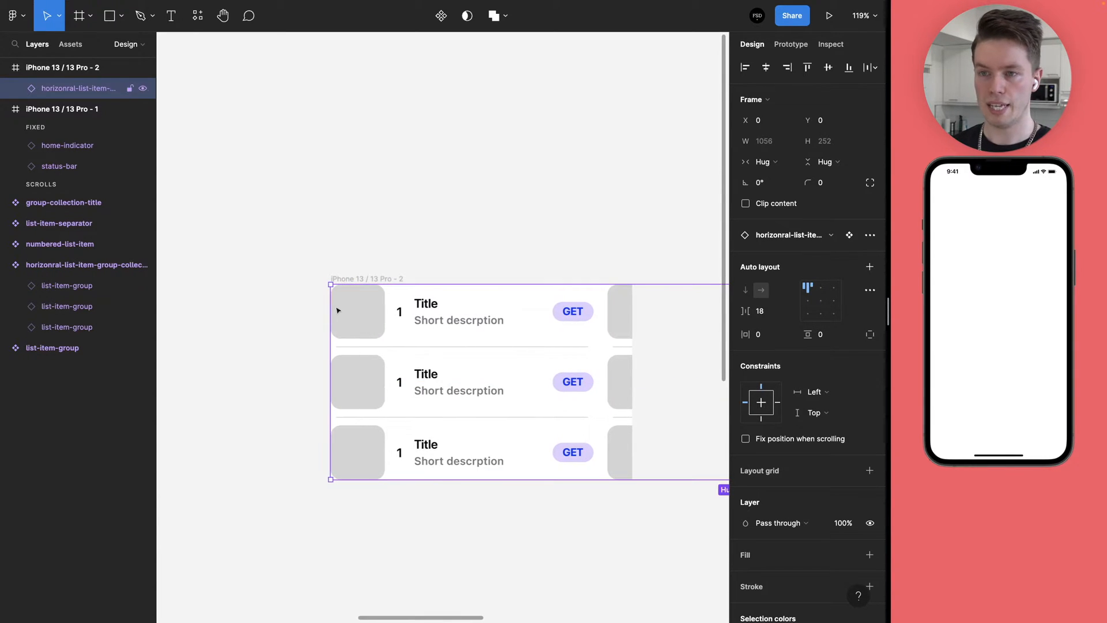
- Place a guide at the frame's left edge and size the frame to W 390 × H 252 with Clip content on
left_click(346, 262)
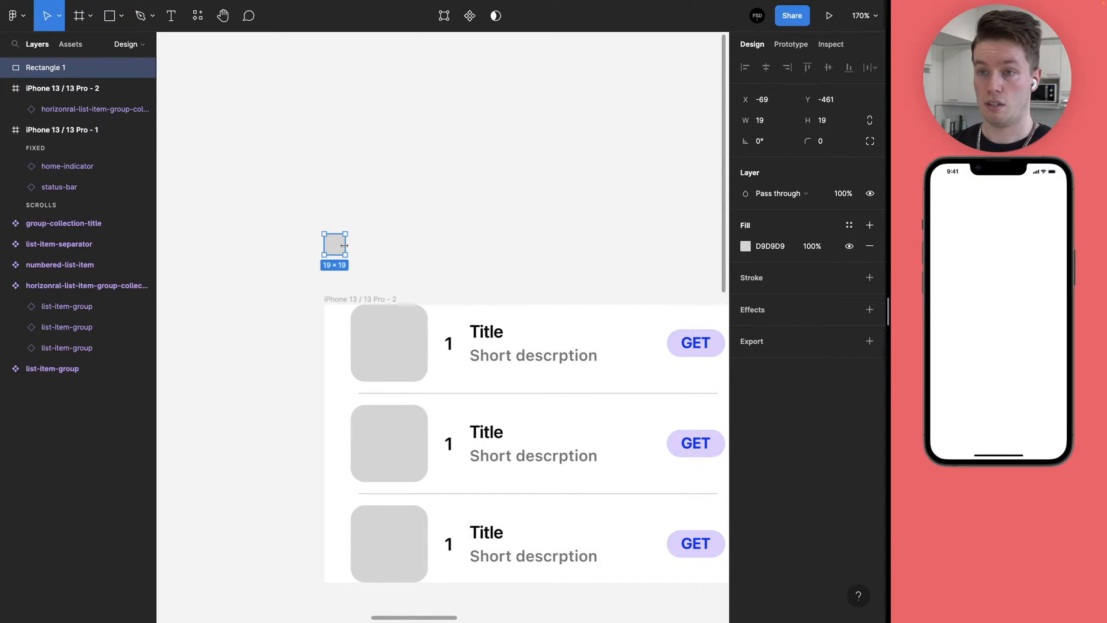
left_click_drag(347, 246, 344, 246)
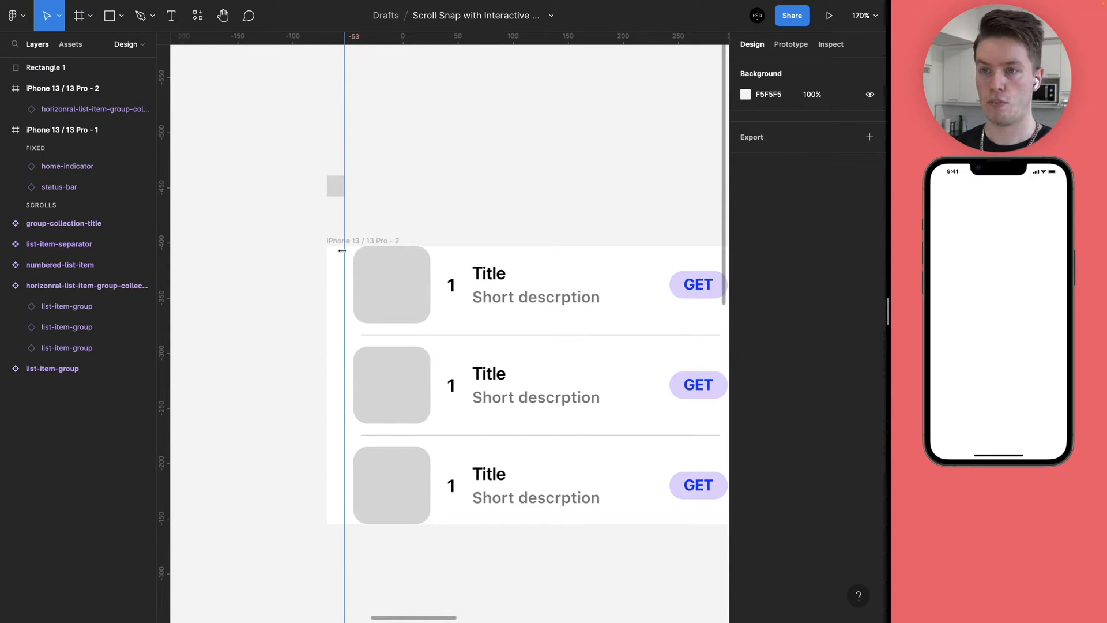
left_click(391, 285)
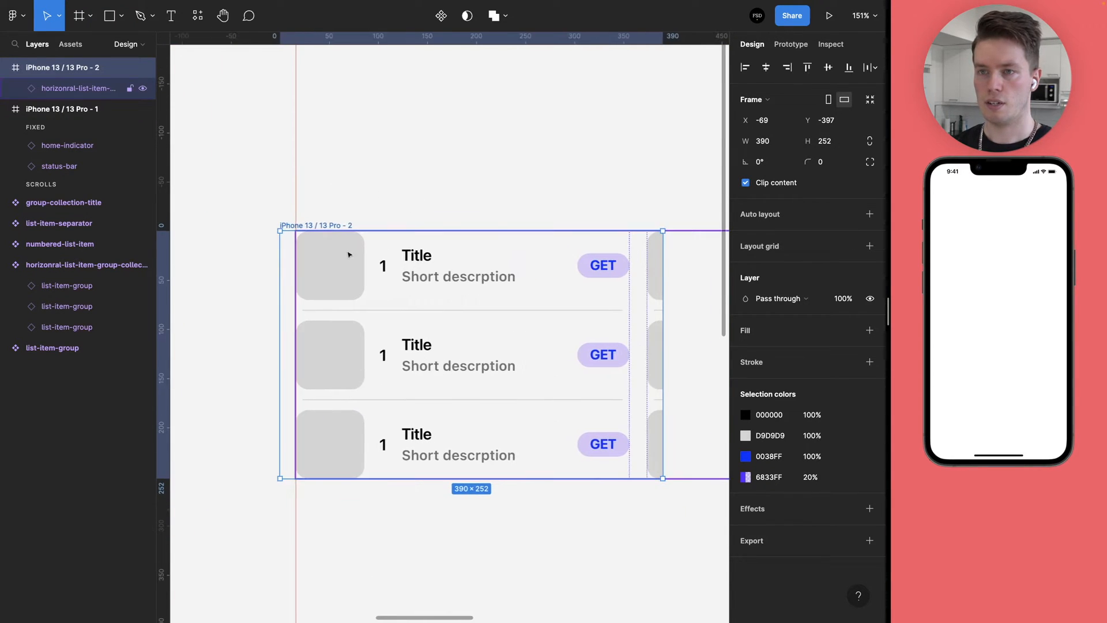
- Rename the 390 × 252 frame to group-collection-with-scroll-snap / column
left_click(745, 182)
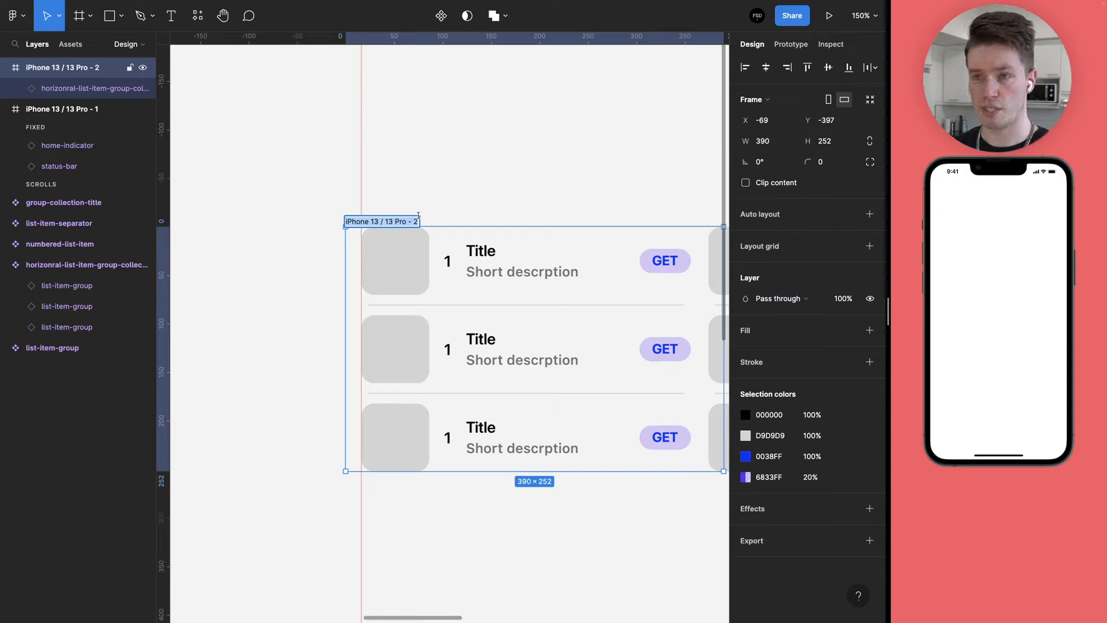
scroll("down", 3)
type("group-collection-with-scroll-snap /")
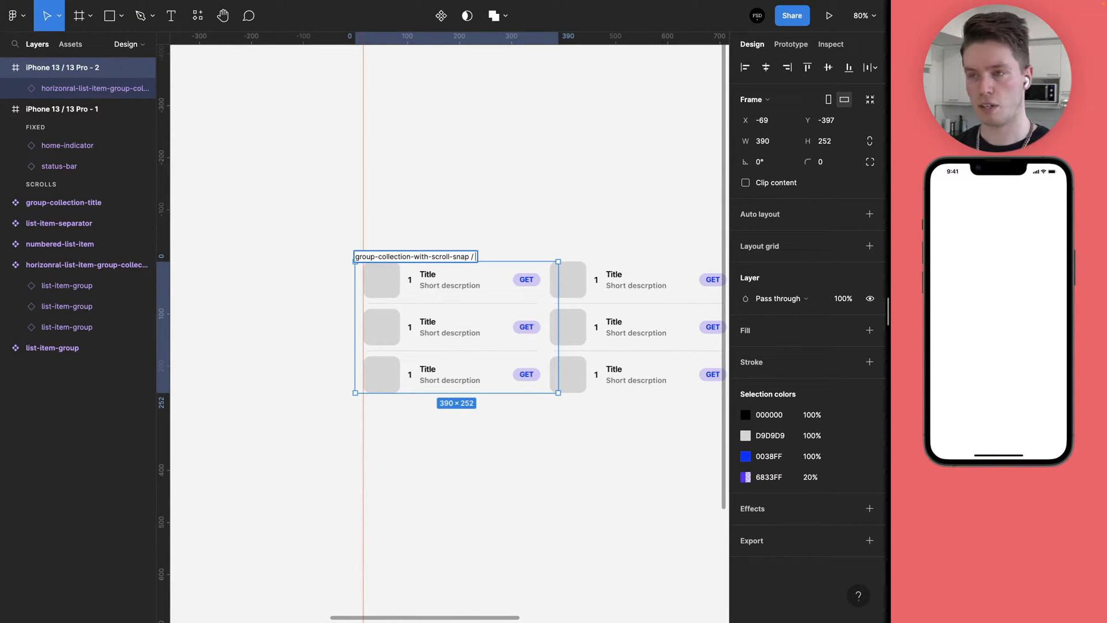
type("column")
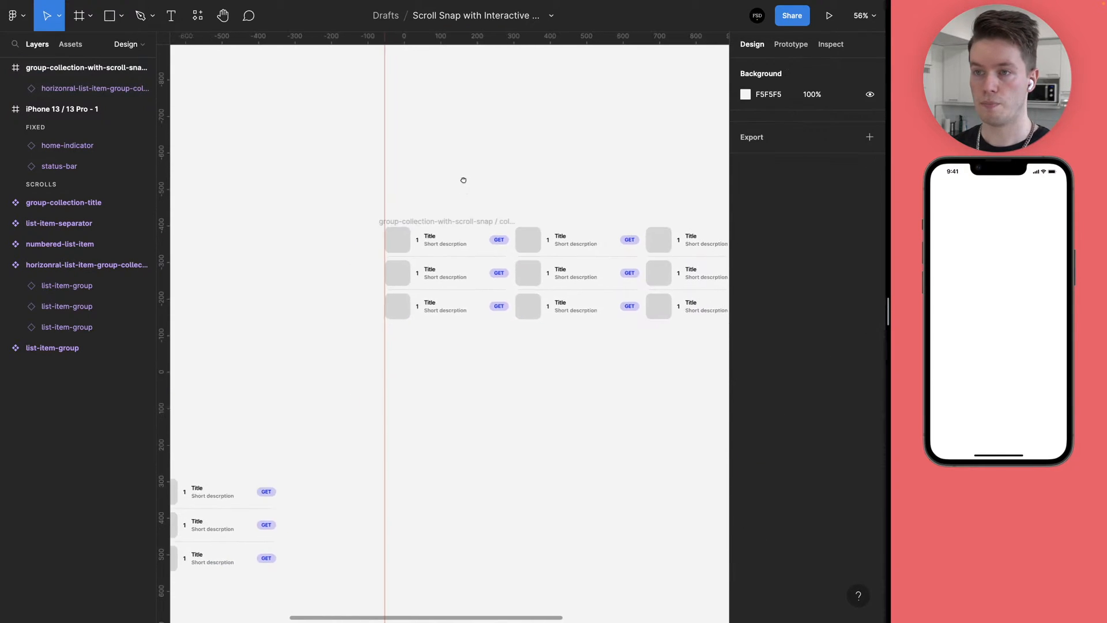
- Duplicate the column frame twice as column 1–3 and shift each inner collection instance's X offset to a different column
left_click(410, 233)
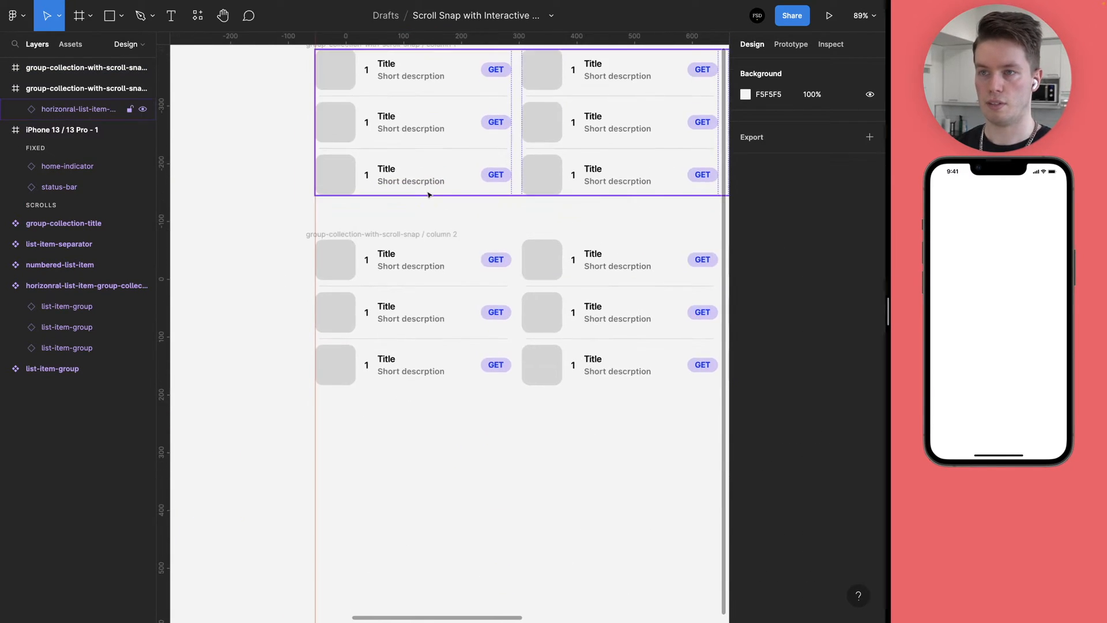
left_click(416, 313)
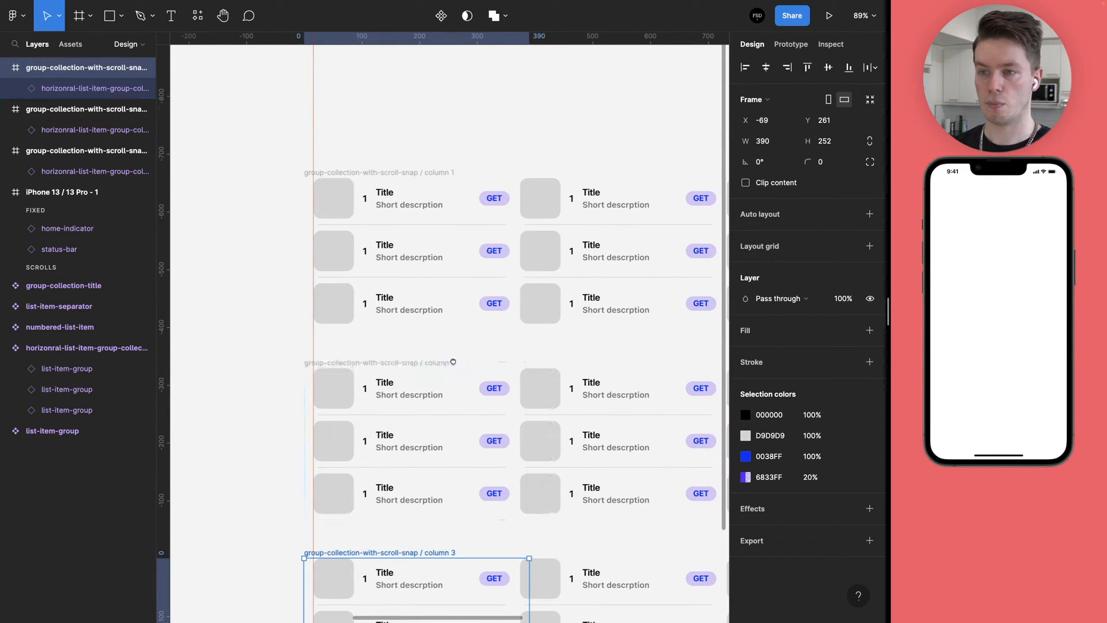
scroll("down", 3)
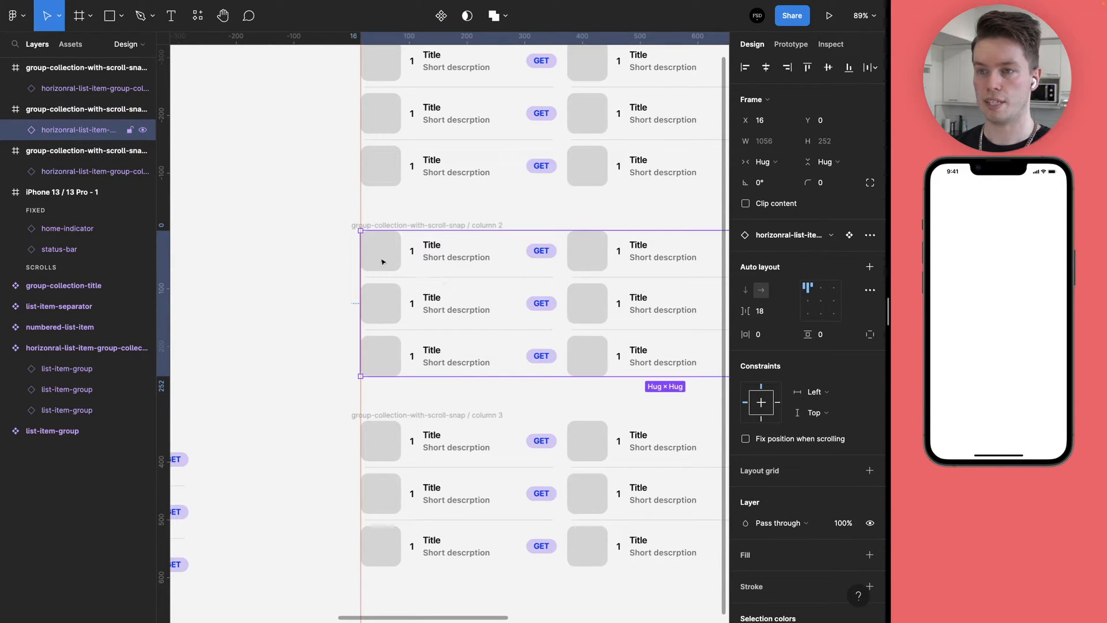
mouse_move(529, 282)
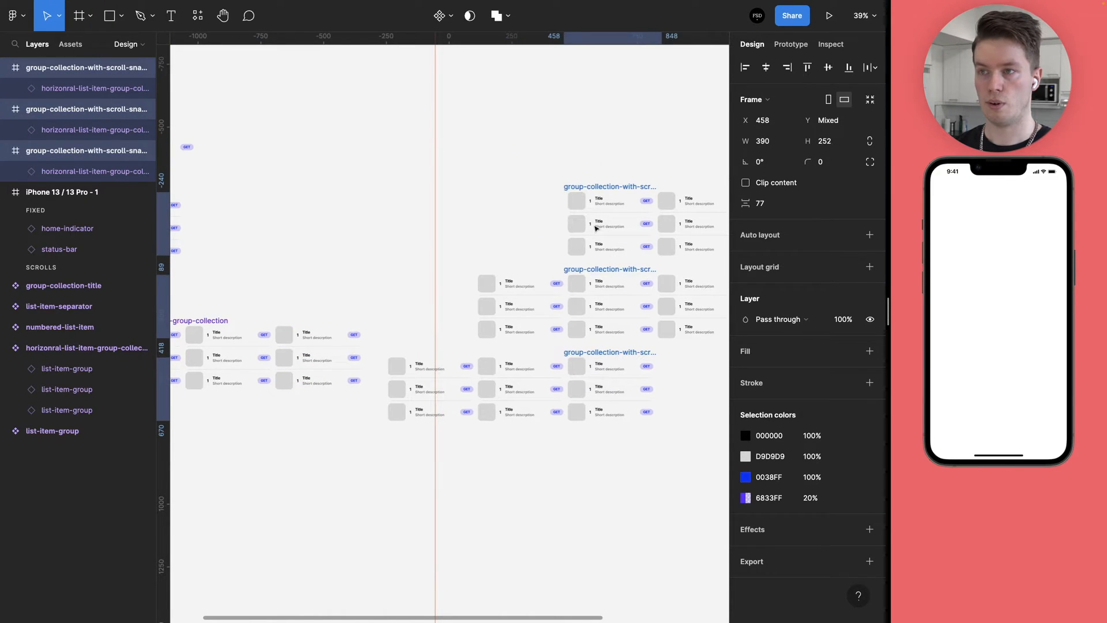
scroll("down", 3)
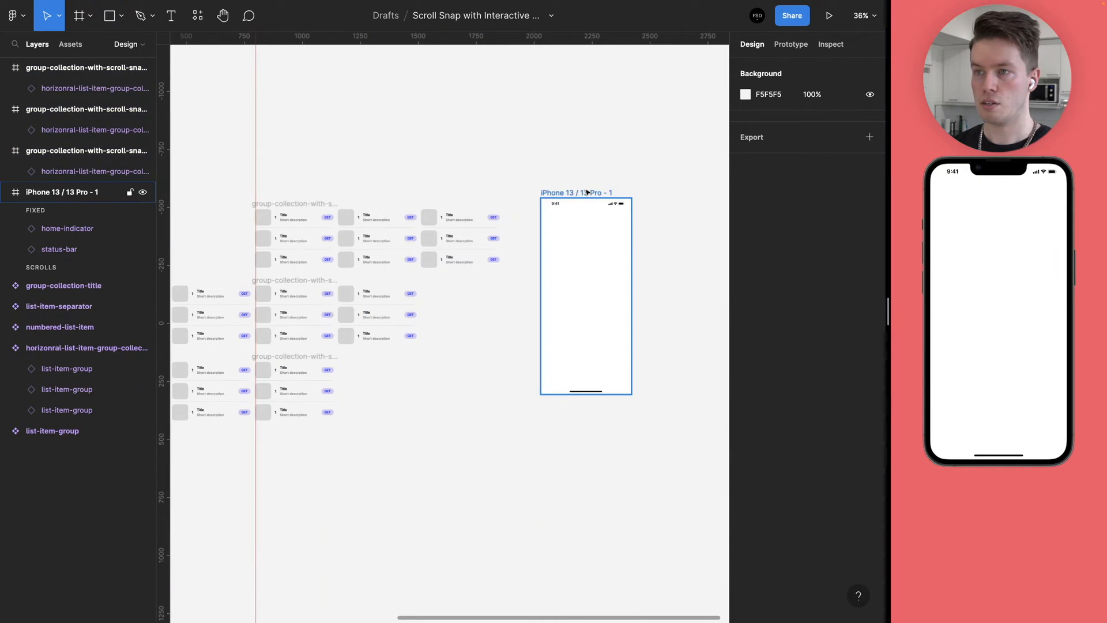
left_click(586, 296)
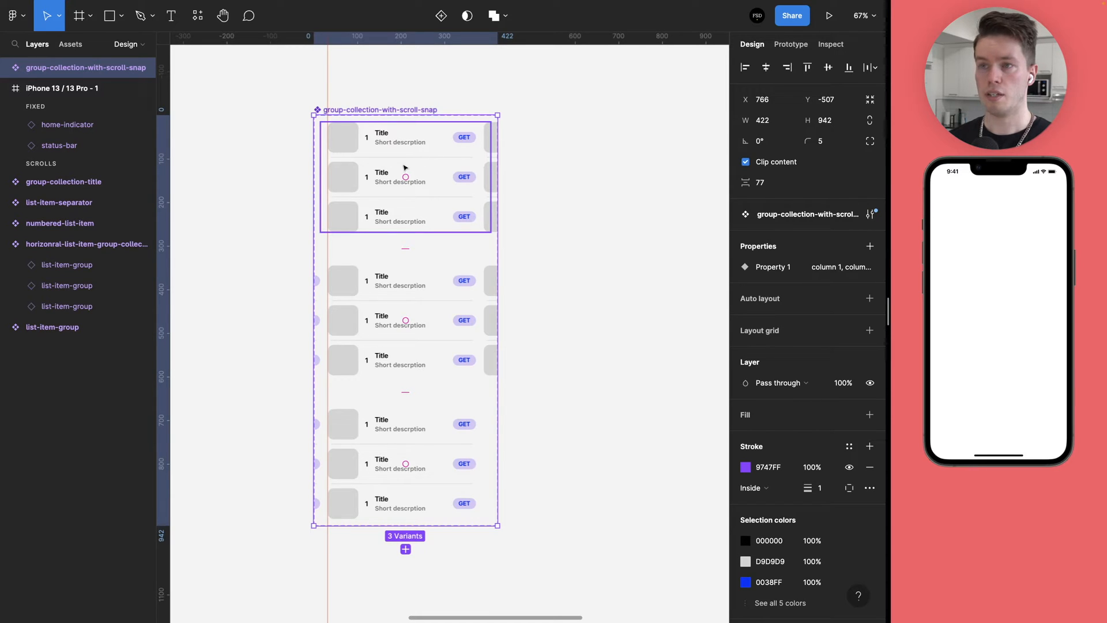
- Combine the three column frames into one component set with three variants
left_click(791, 44)
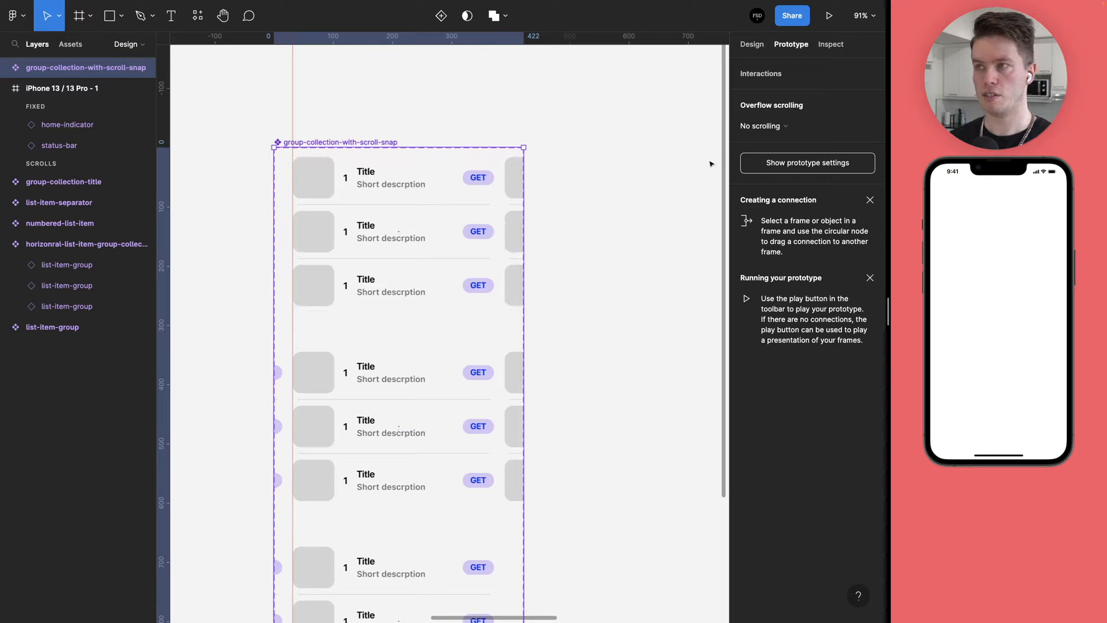
- Give the column 1 variant an interaction to column 2 triggered On drag
left_click(399, 231)
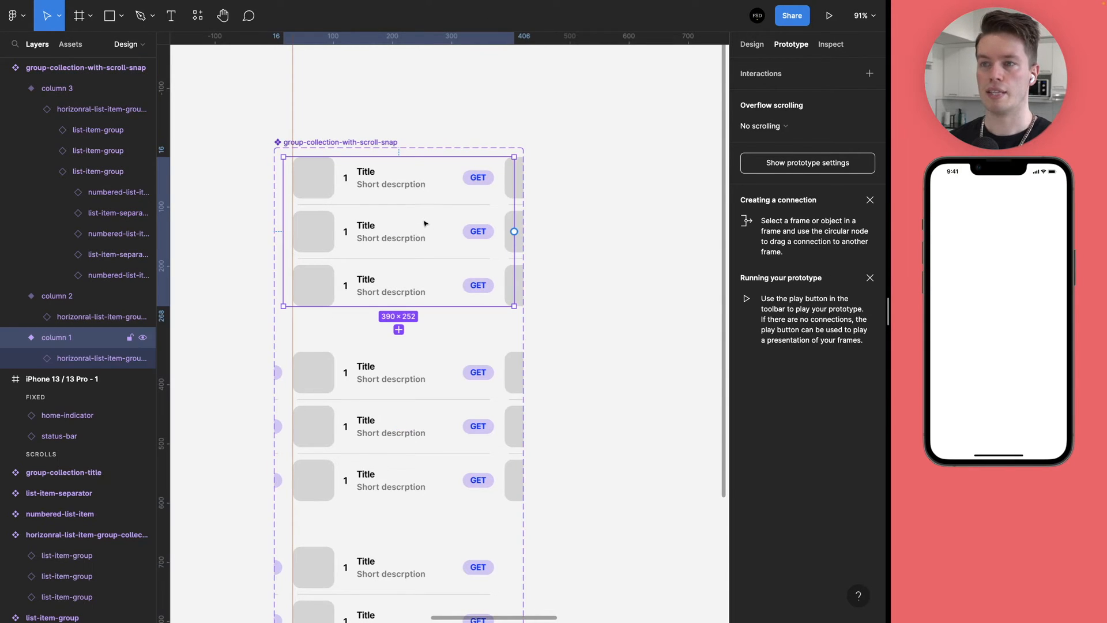
left_click(87, 357)
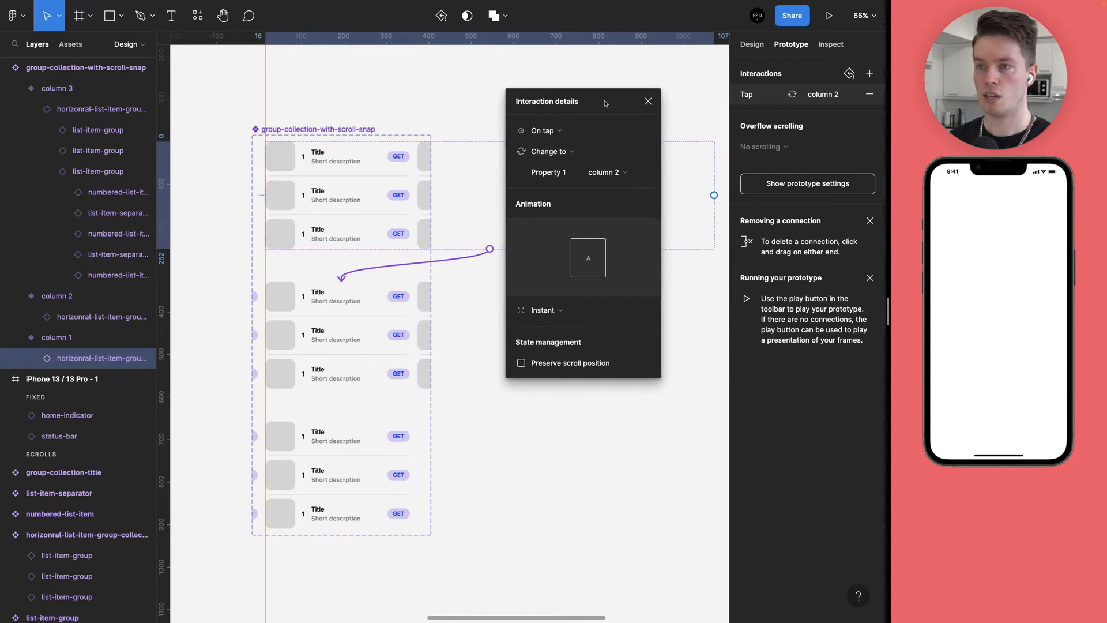
left_click(541, 130)
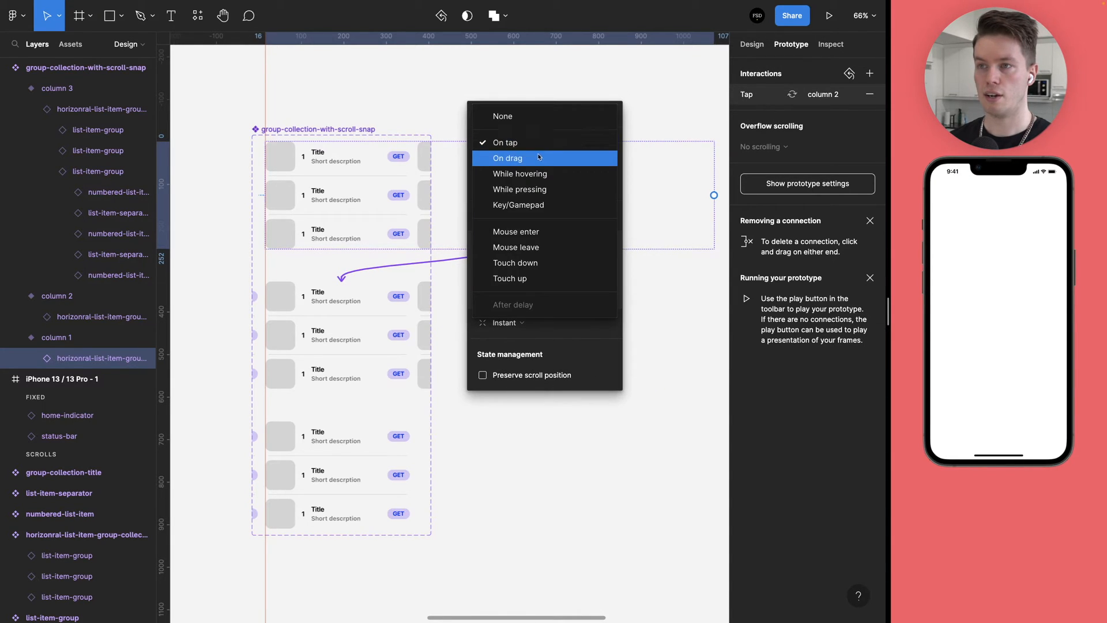
left_click(507, 158)
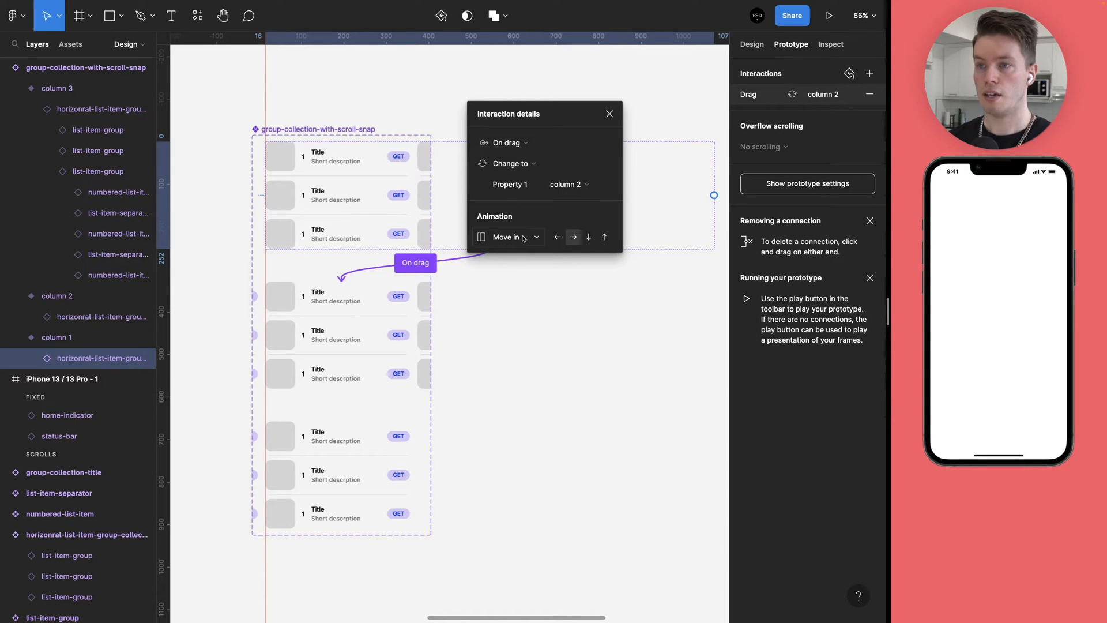
- Set the transition to Smart animate with Ease out easing at 300ms and confirm the drag trigger
left_click(507, 237)
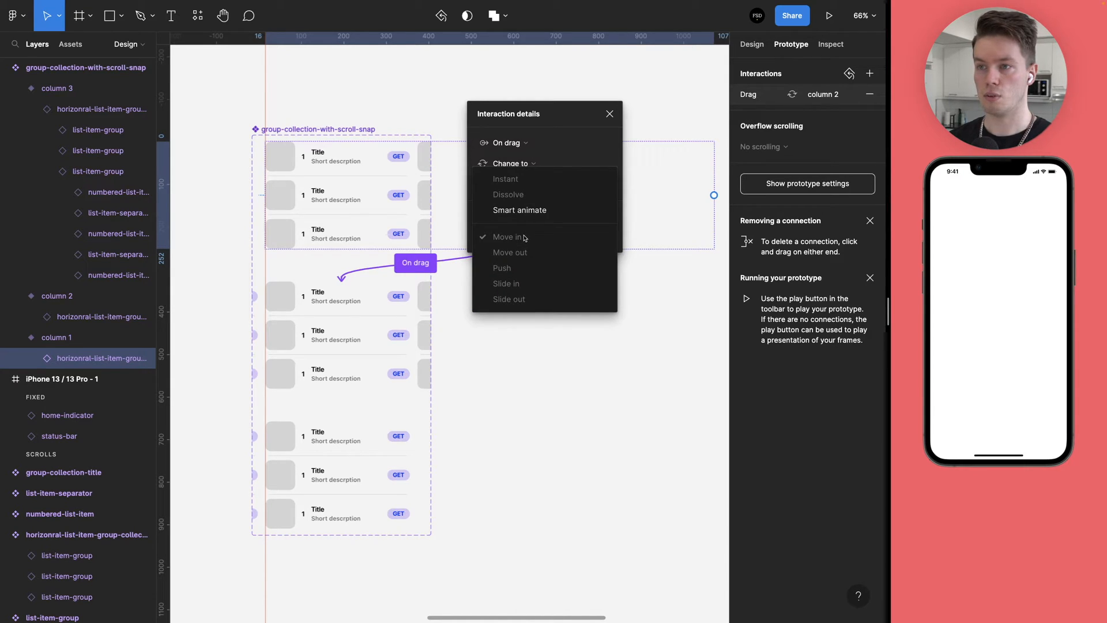
left_click(520, 210)
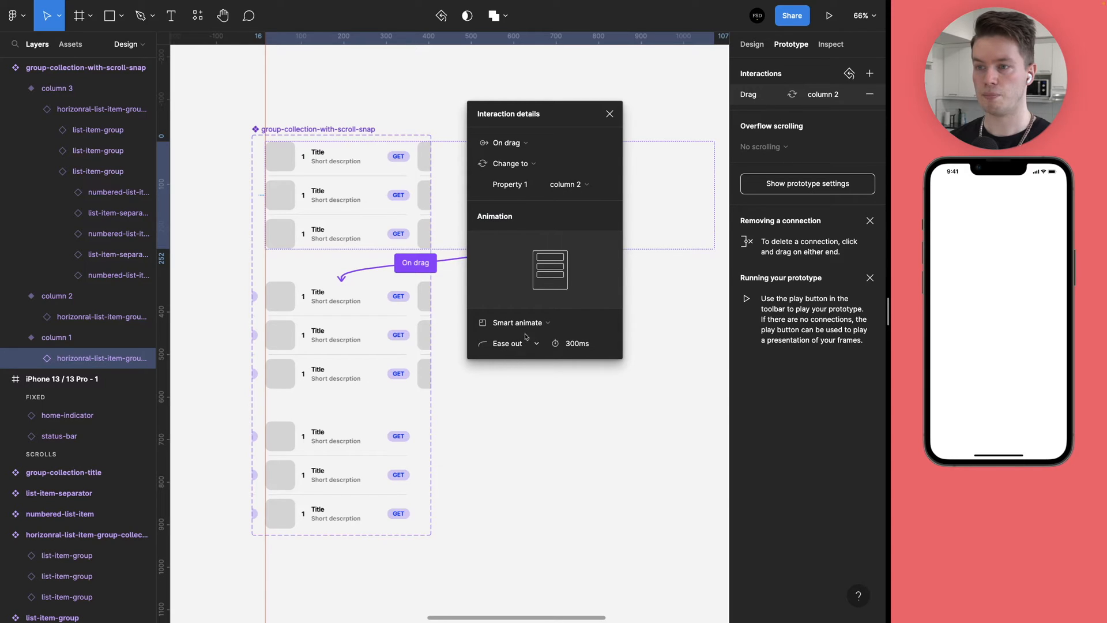
left_click(507, 344)
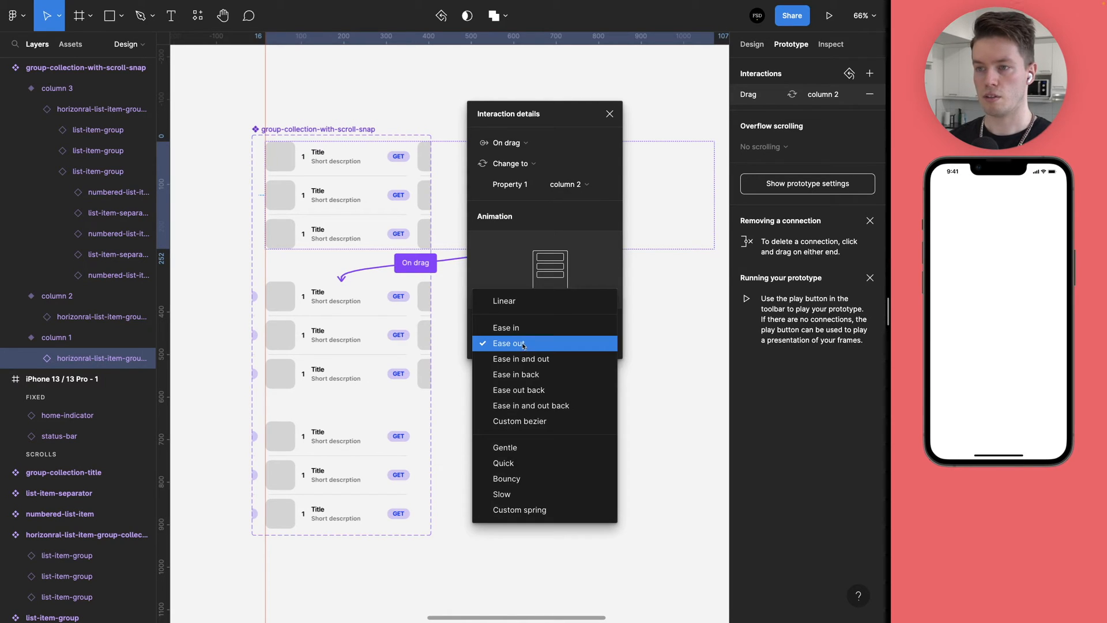
left_click(508, 344)
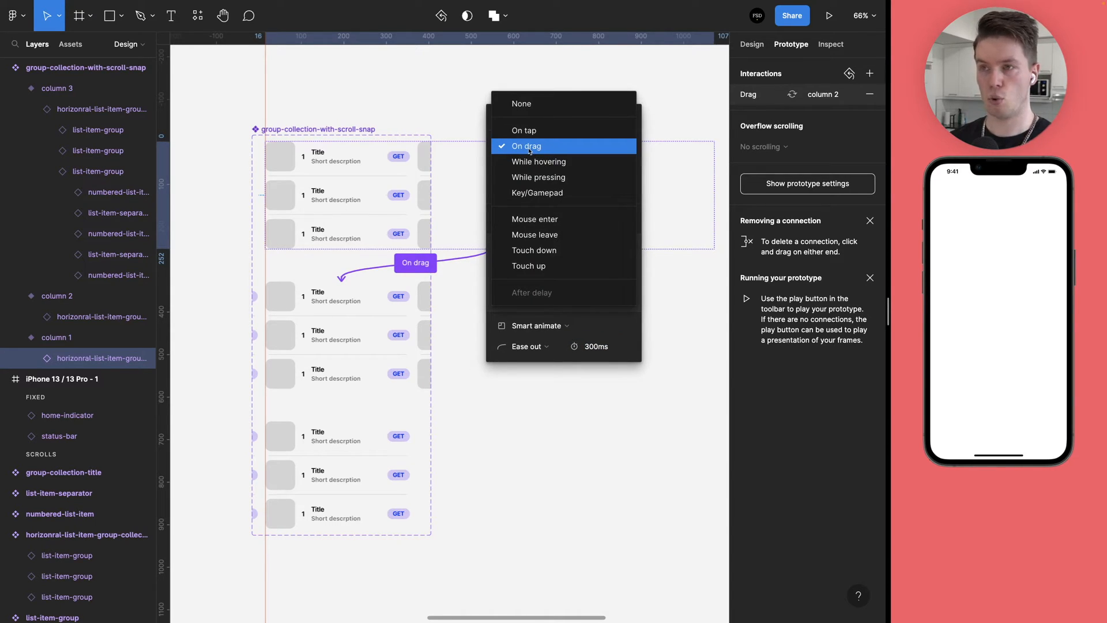
left_click(527, 147)
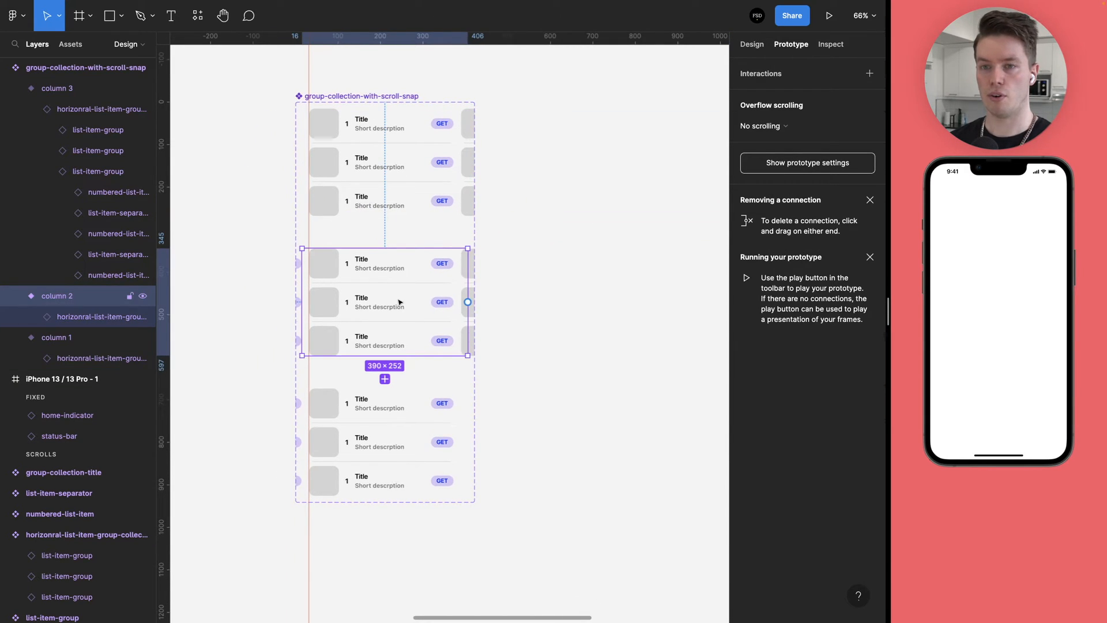
- Give the column 2 variant On drag smart-animate interactions changing to column 3 and to column 1
left_click(87, 316)
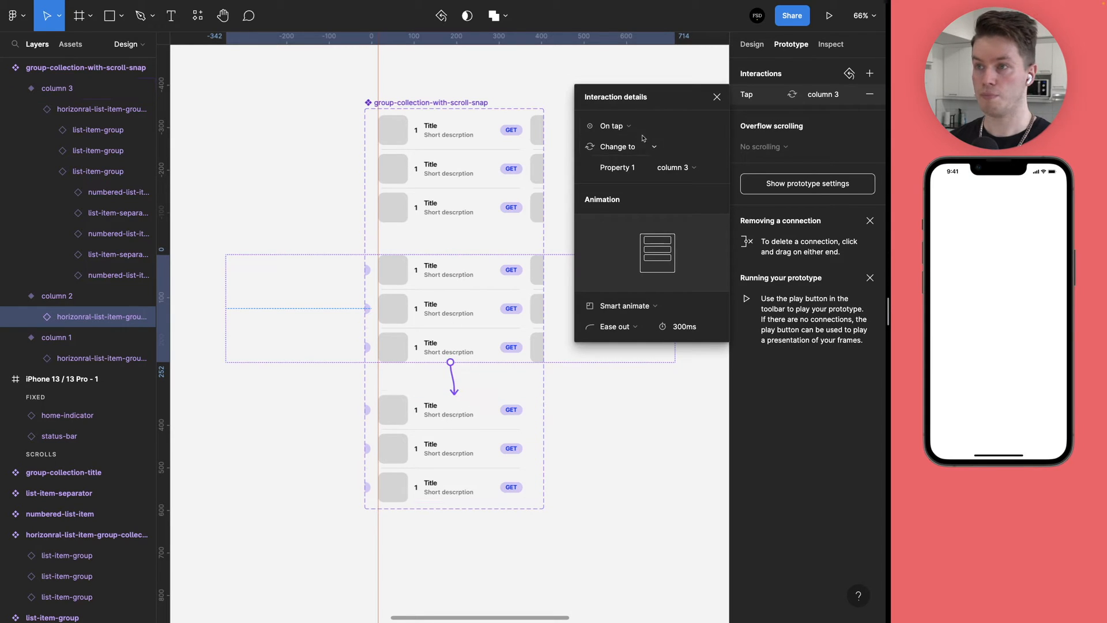
left_click(612, 125)
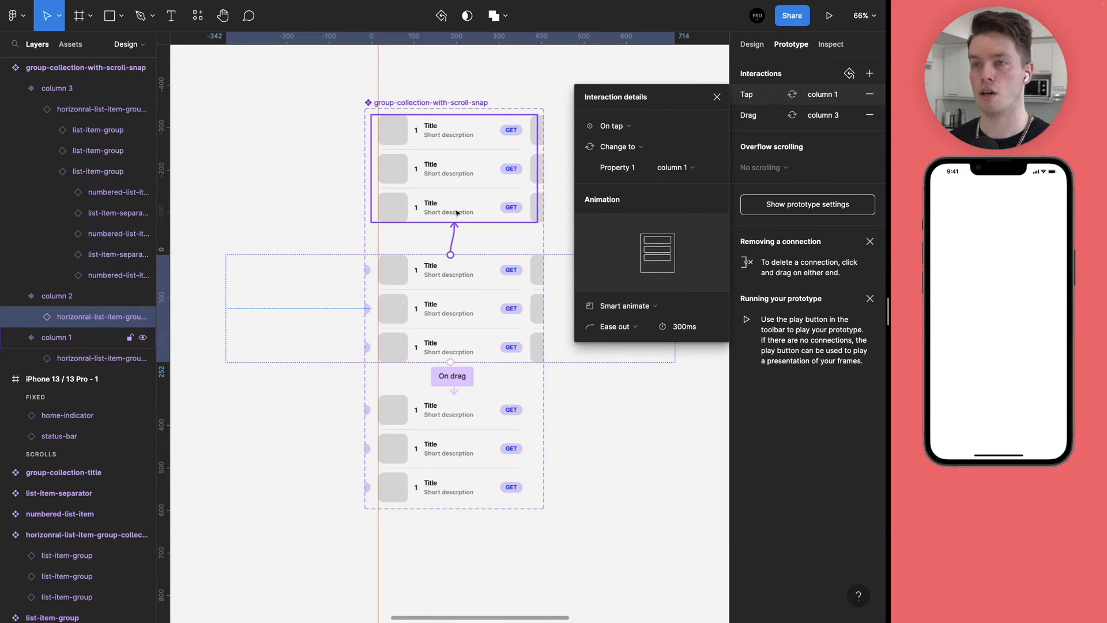
left_click(611, 125)
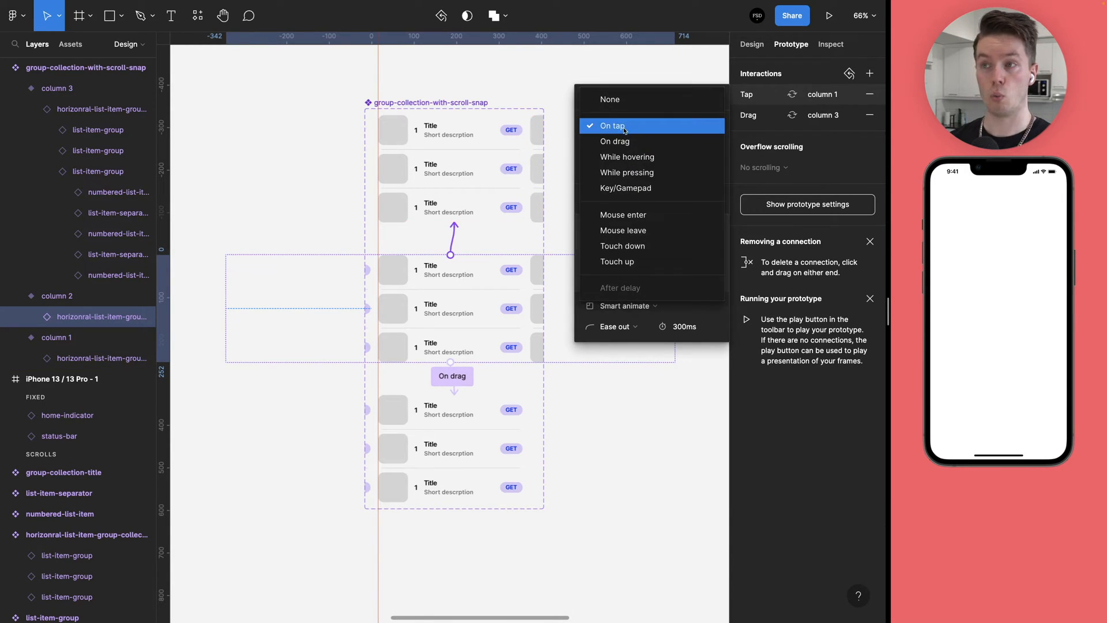
left_click(614, 141)
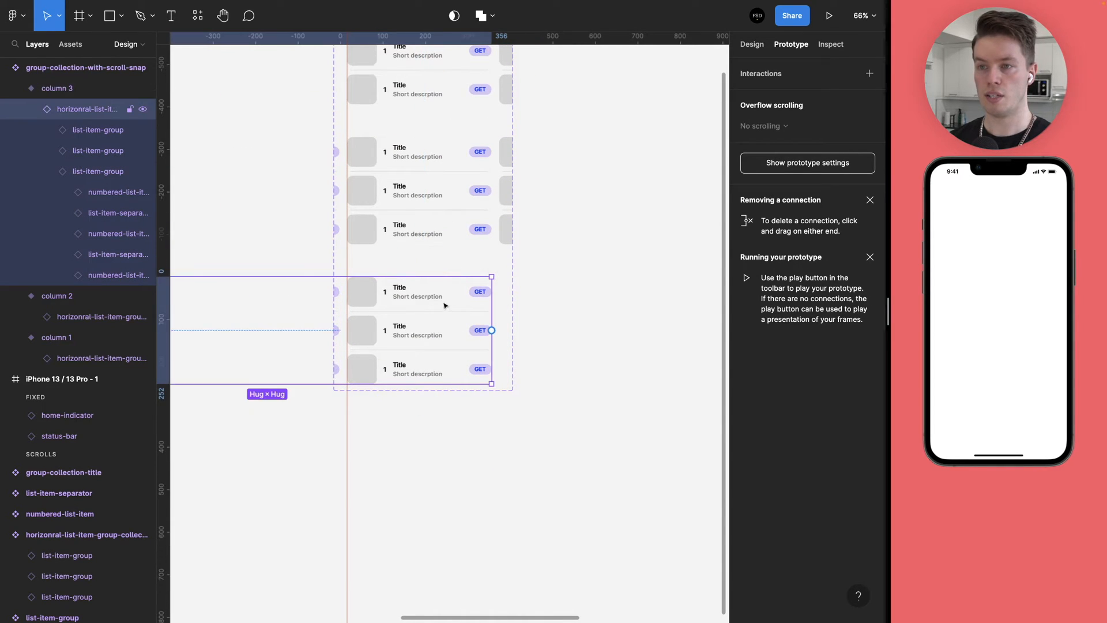
- Give the column 3 variant an On drag smart-animate interaction back to column 2 and close Interaction details
left_click(32, 108)
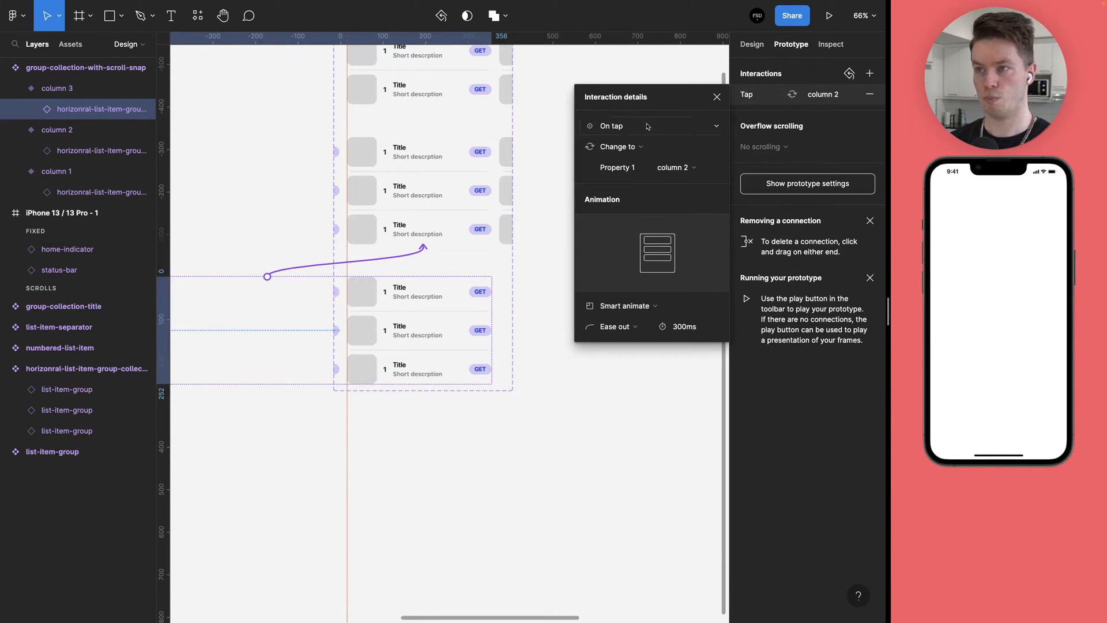
left_click(649, 126)
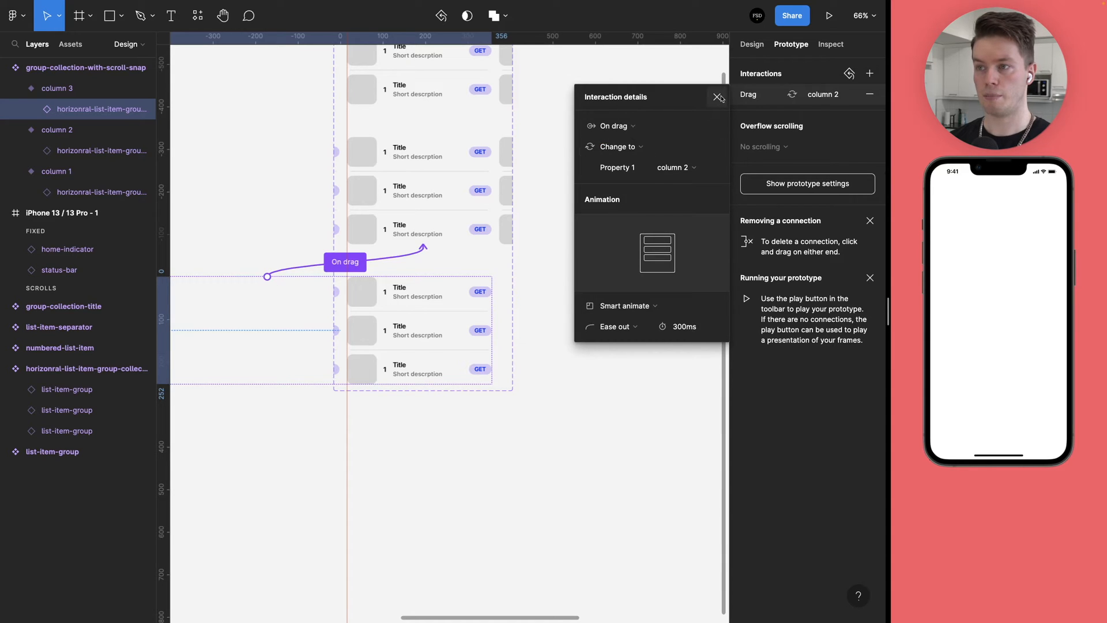
left_click(718, 97)
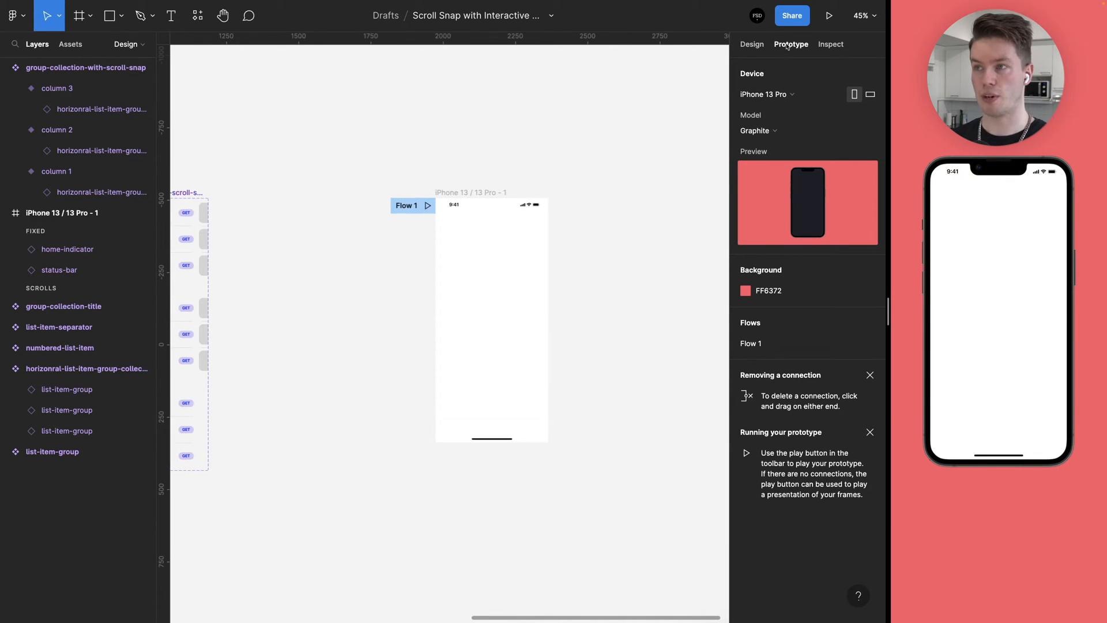
- Insert a group-collection-with-scroll-snap instance from local components into the iPhone 13 / 13 Pro frame at Y 44
left_click(751, 43)
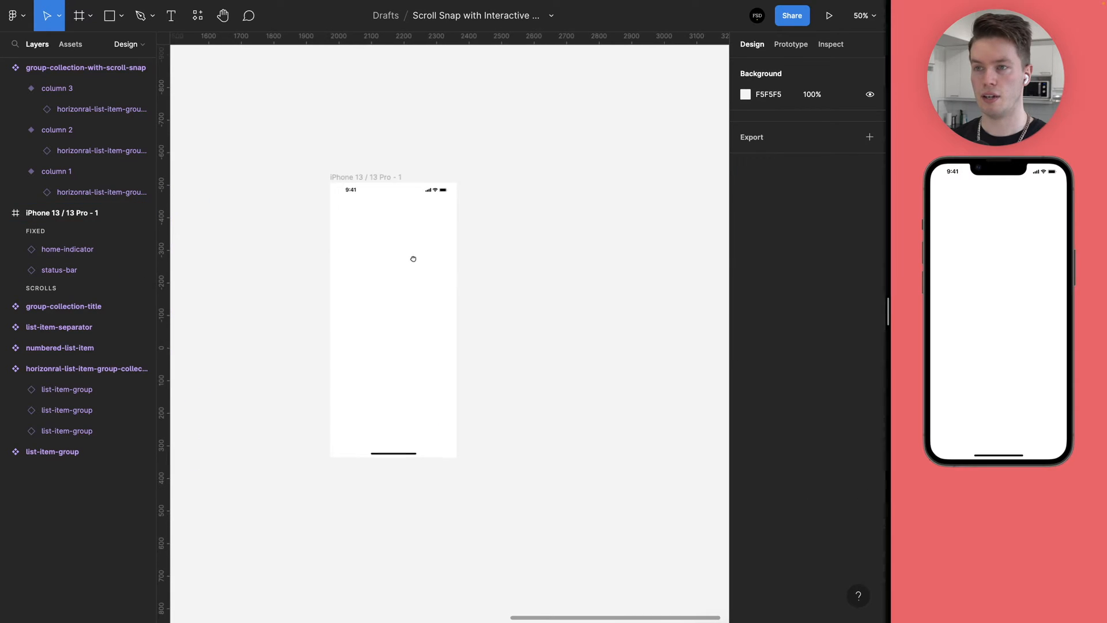
left_click(198, 15)
type("group")
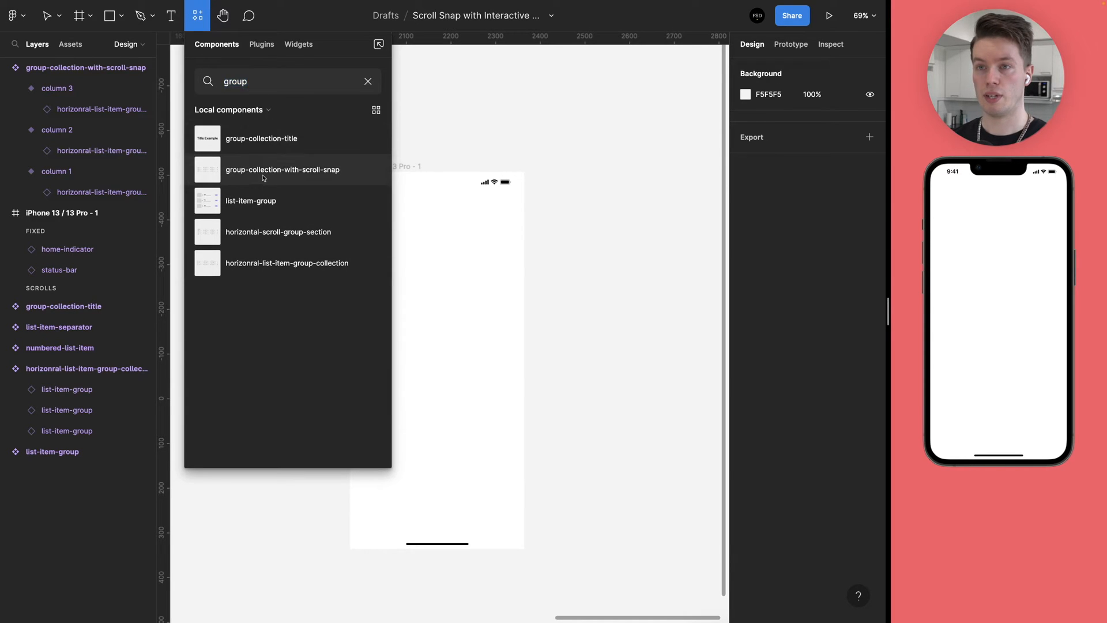
left_click(281, 169)
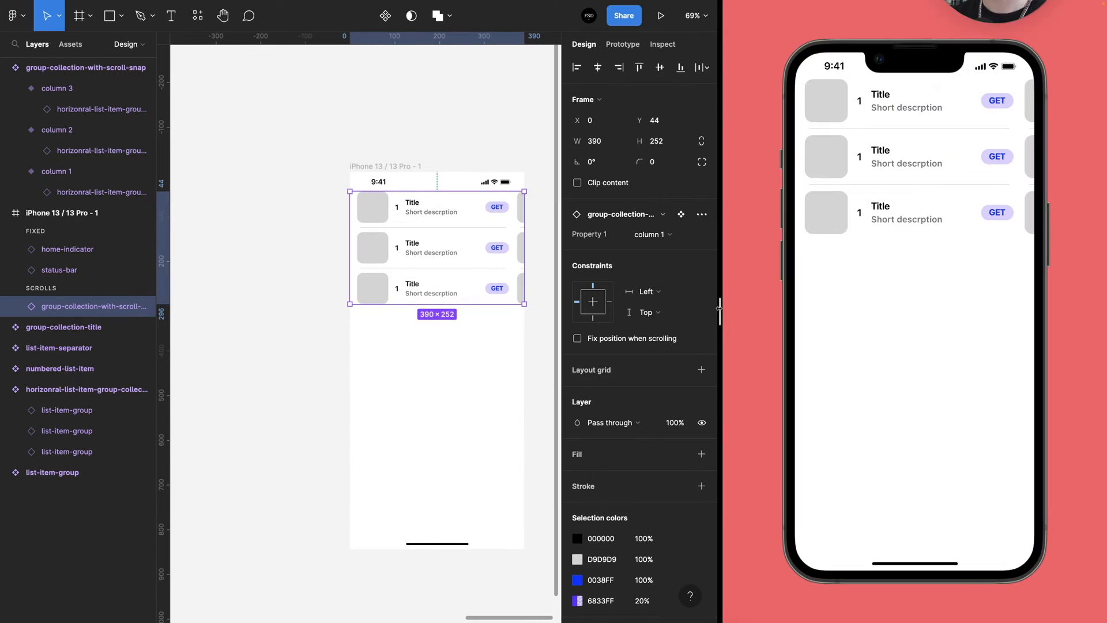
left_click(662, 15)
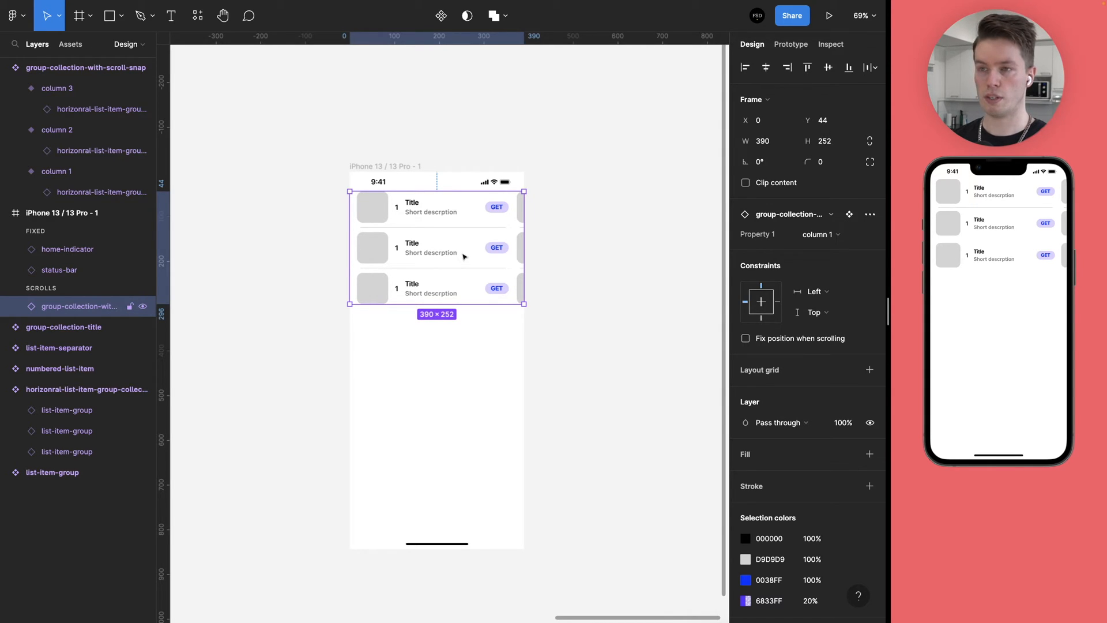
mouse_move(385, 210)
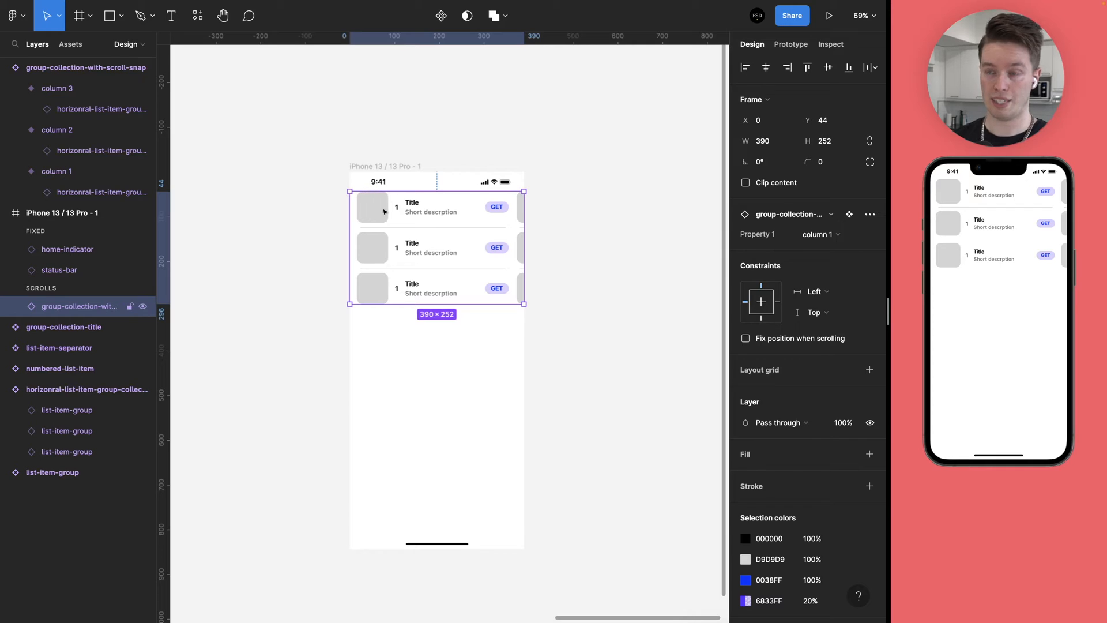
mouse_move(409, 233)
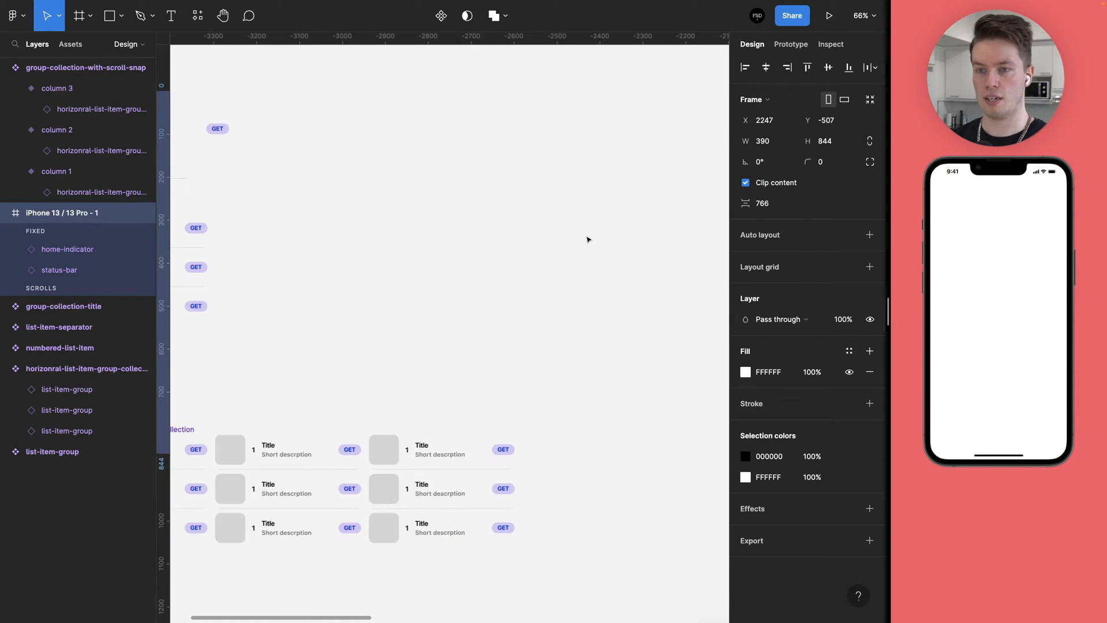
- Place a 'Title Example' group-collection-title instance above the scroll-snap collection and select both
left_click(65, 305)
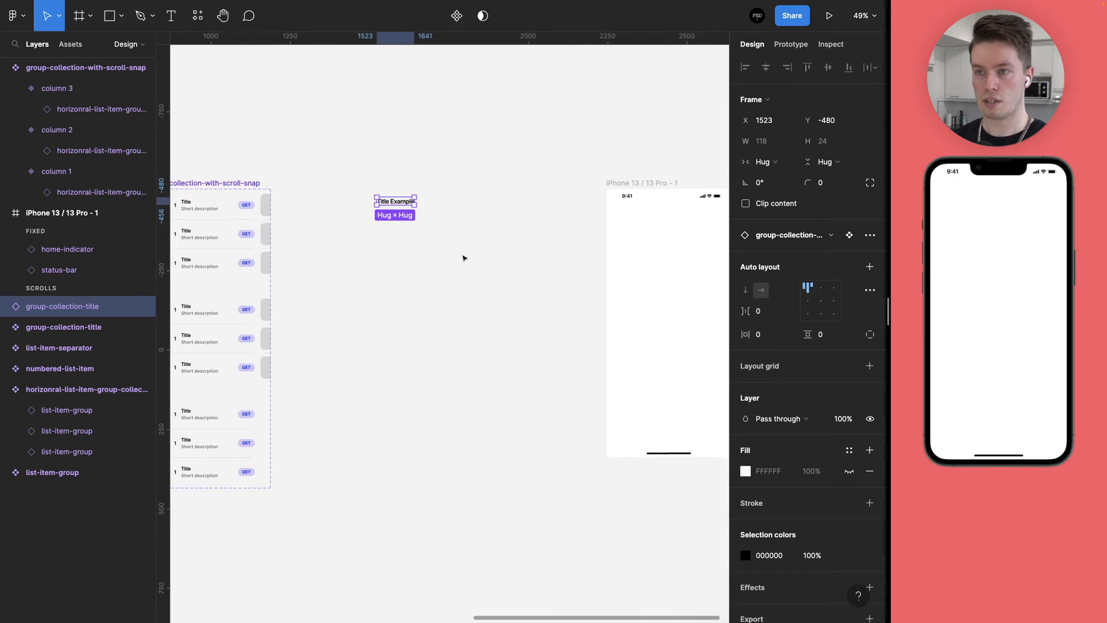
left_click(197, 15)
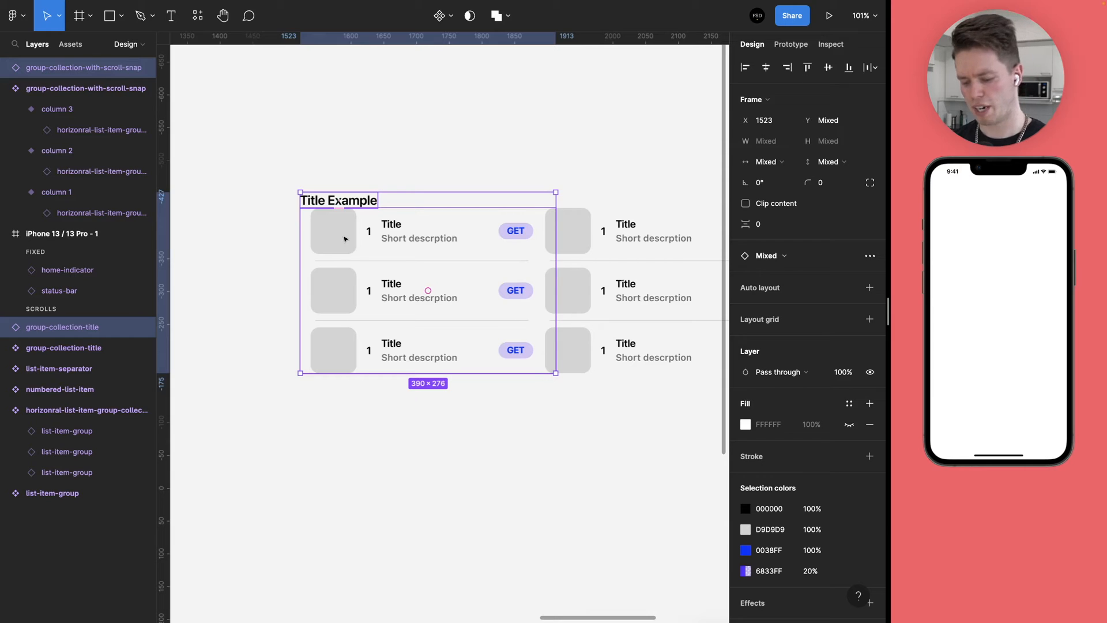
- Stack title and list in vertical auto layout (16 spacing) as the group-collection-with-title component
key("Shift+A")
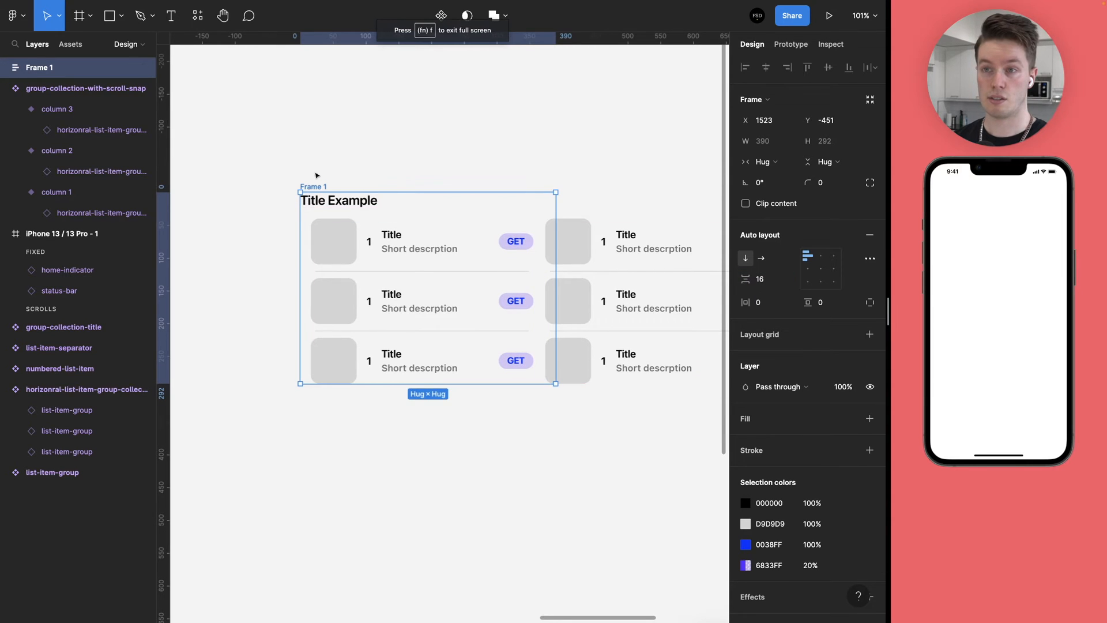
mouse_move(298, 161)
type("group-collection-with-title")
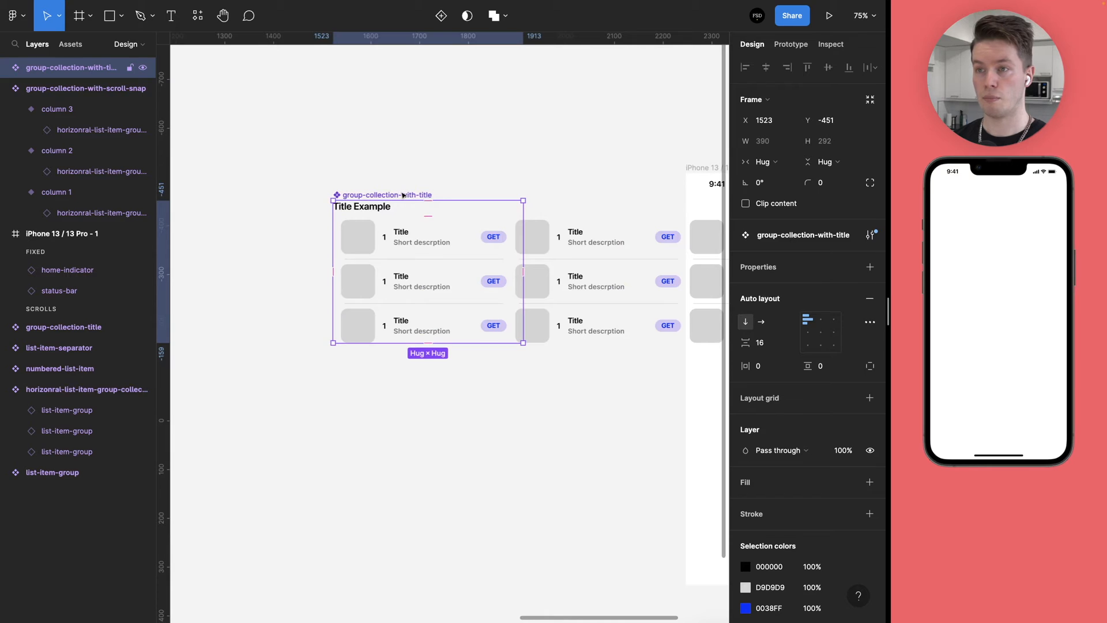
scroll("down", 3)
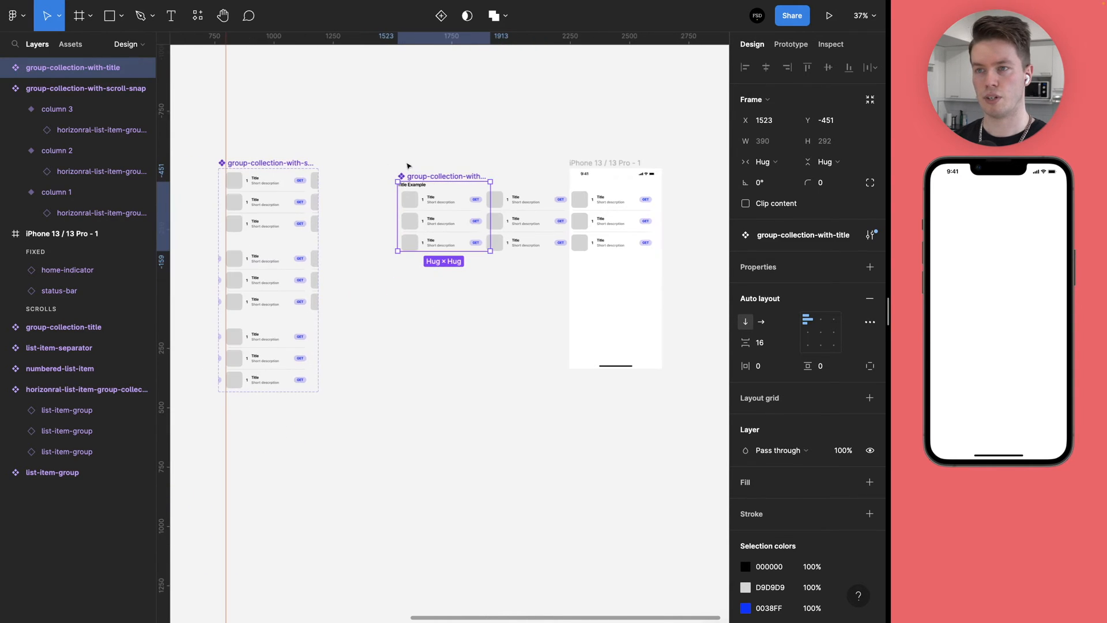
left_click(746, 203)
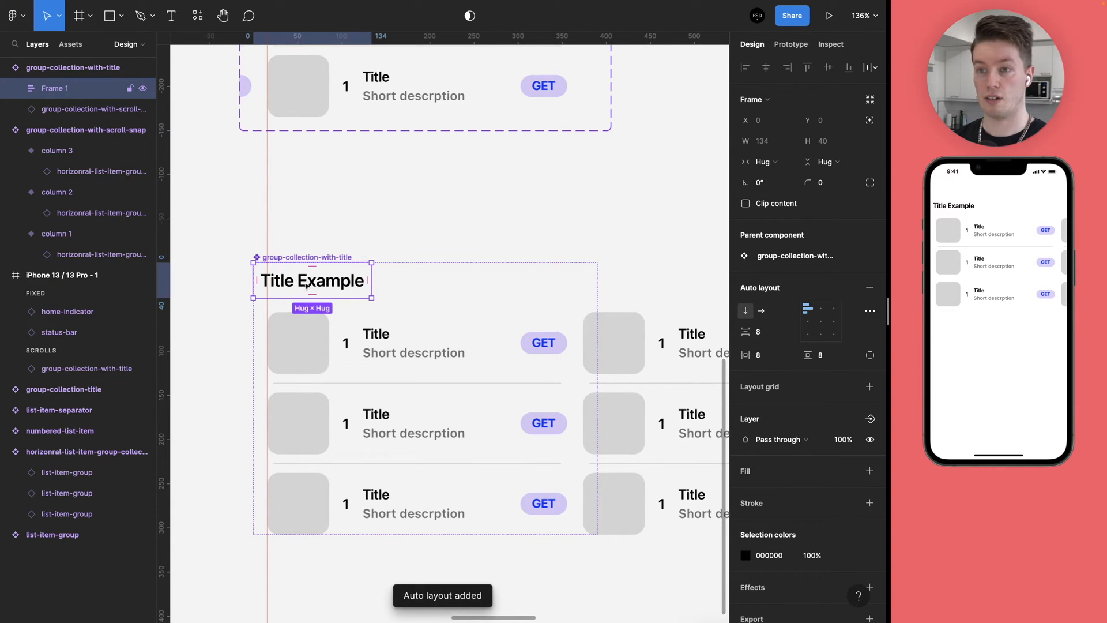
- Set the title's width sizing and reduce the title-to-list vertical spacing from 16 to -1
left_click(763, 162)
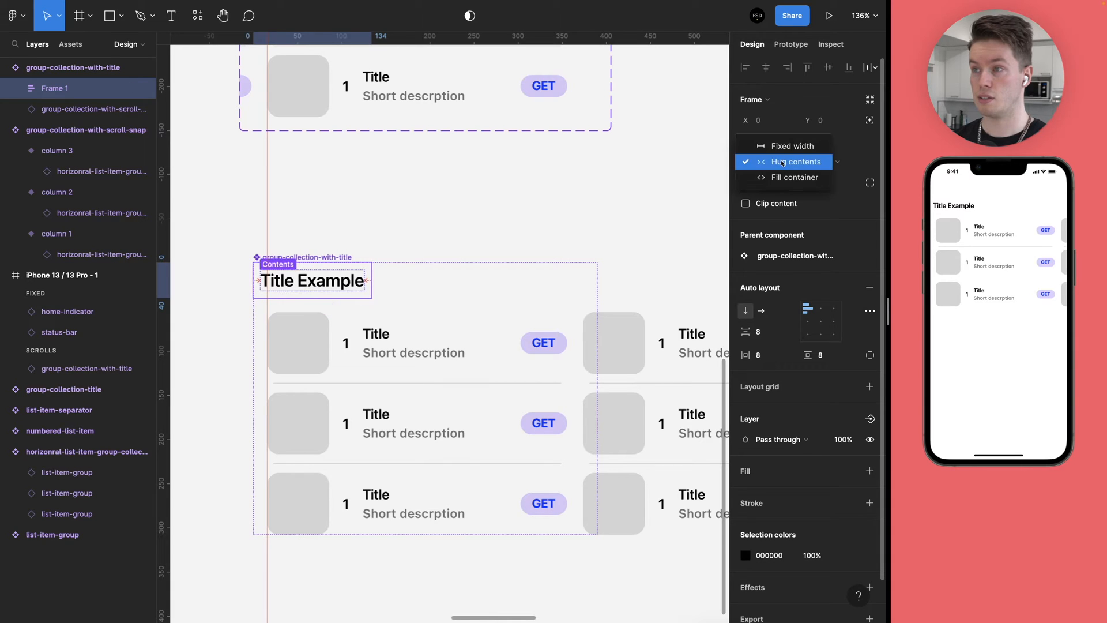
left_click(788, 177)
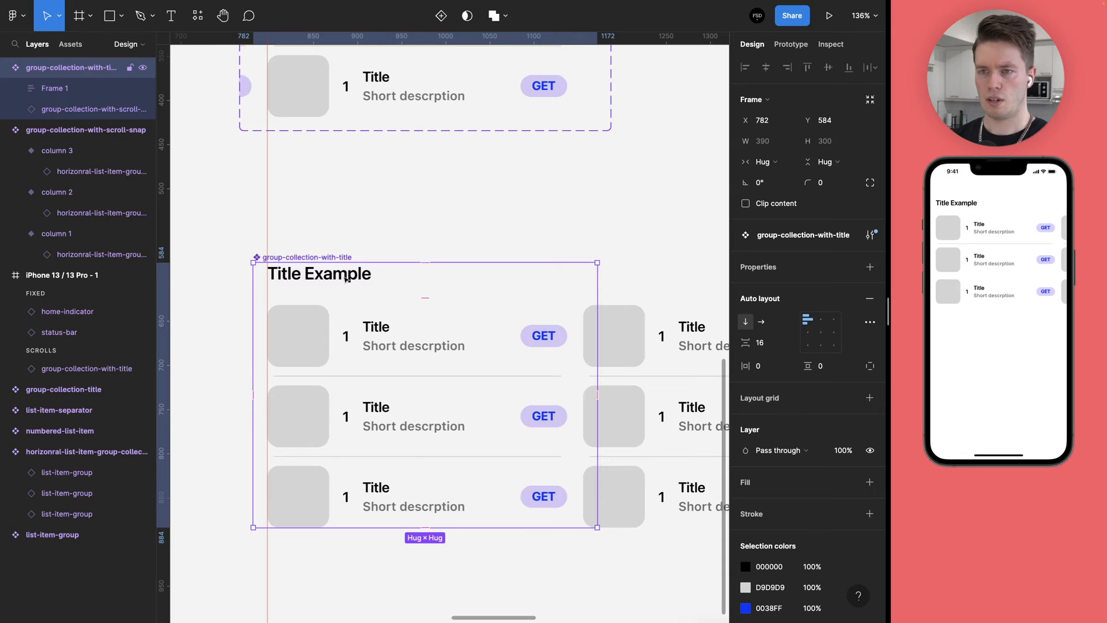
left_click(318, 273)
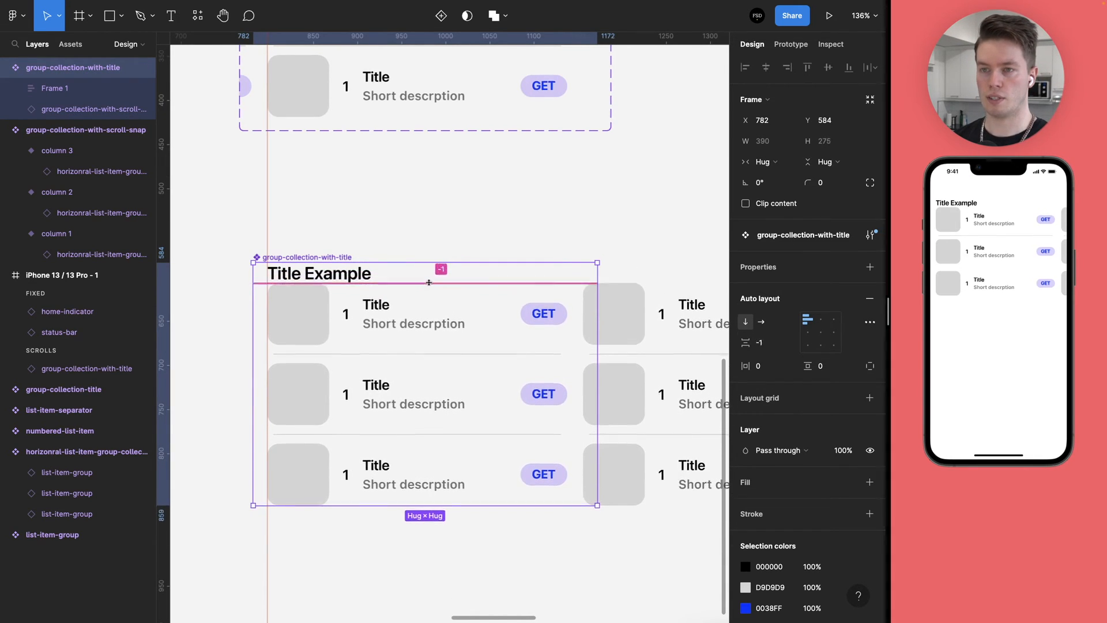
left_click(319, 274)
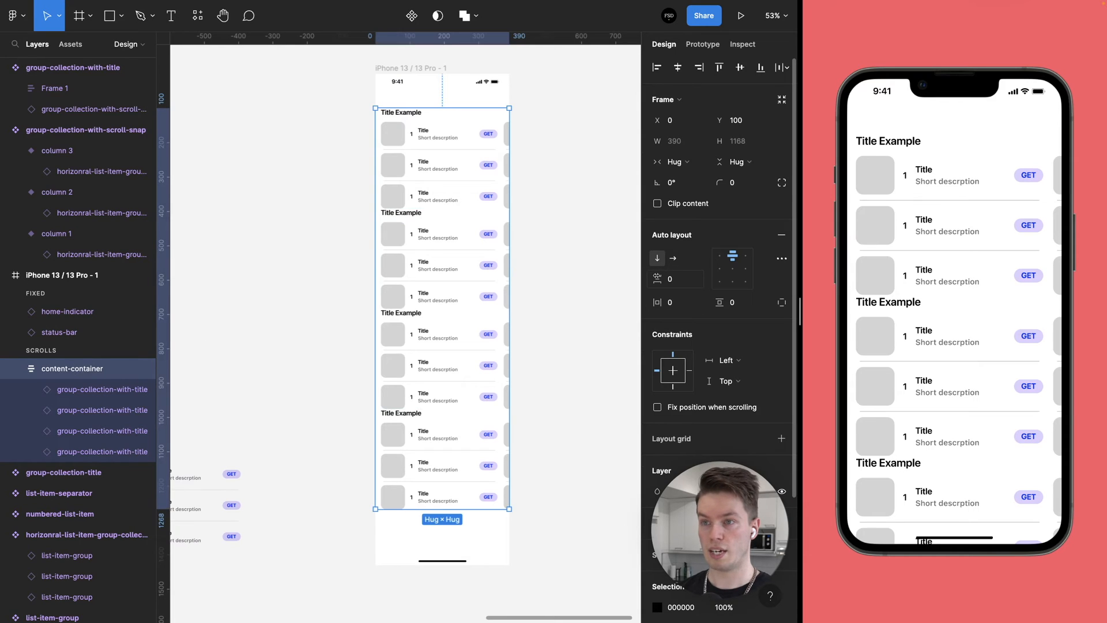
- Set the content-container spacing between the four titled sections to 35
type("35")
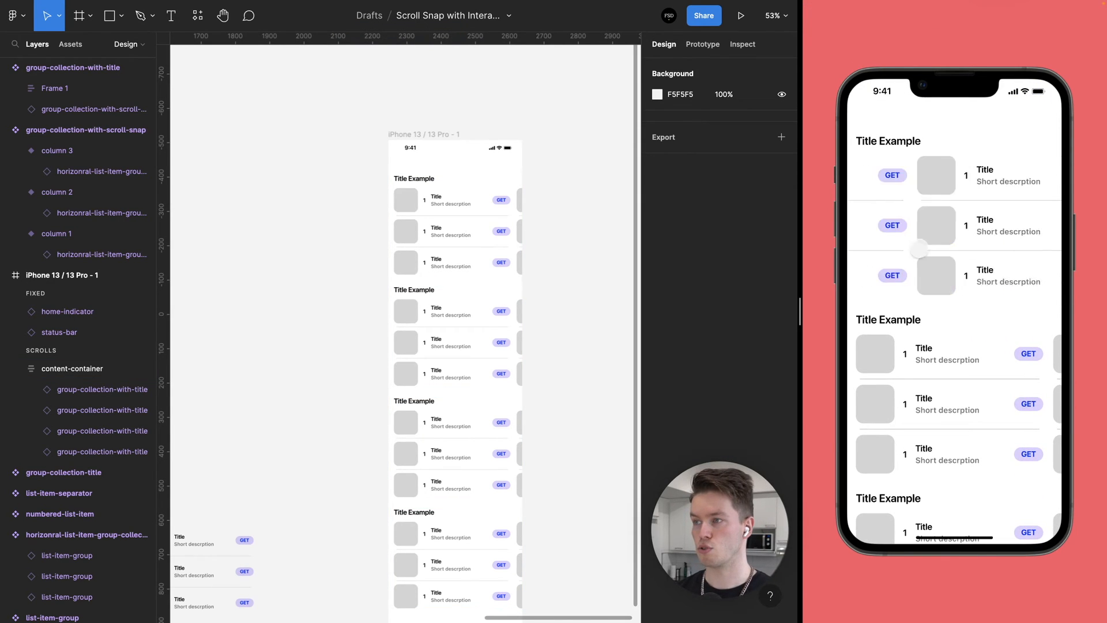
- Resize the iPhone 13 / 13 Pro frame to 390 × 1431 so all sections fit
scroll("down", 3)
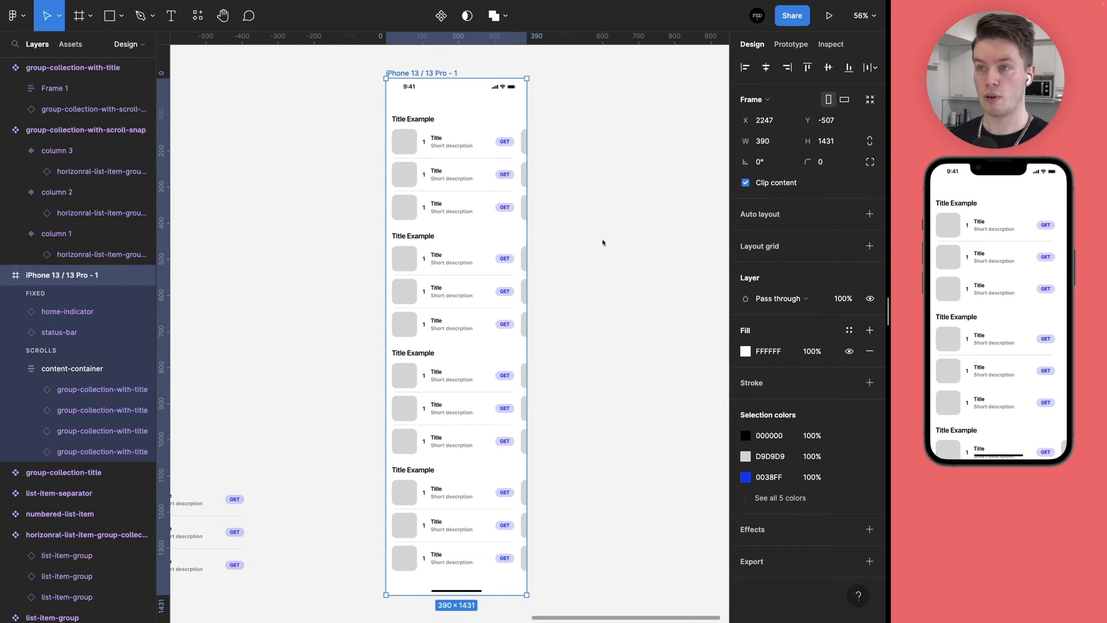
mouse_move(585, 241)
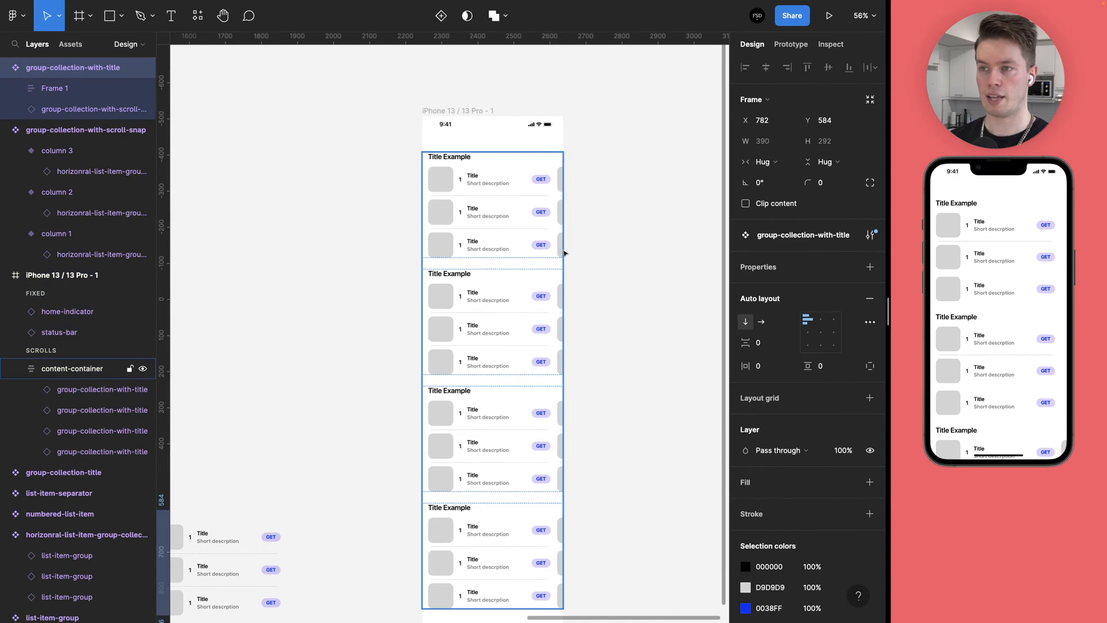
- Drill into the first list item's Title layer and replace its text with 'Update'
left_click(62, 275)
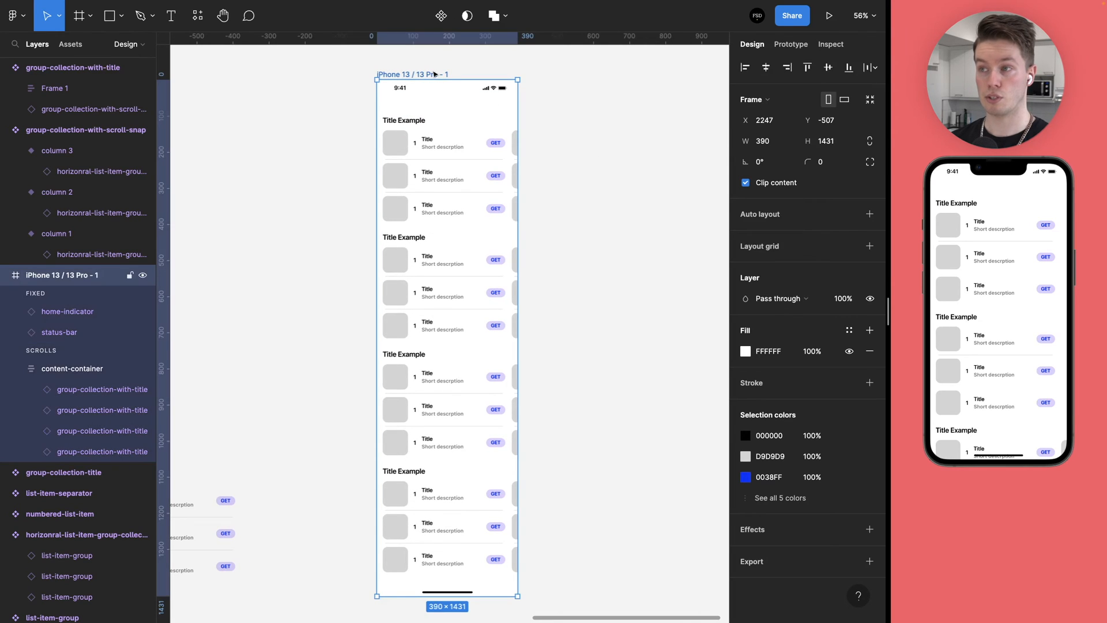
left_click(746, 182)
type("Up")
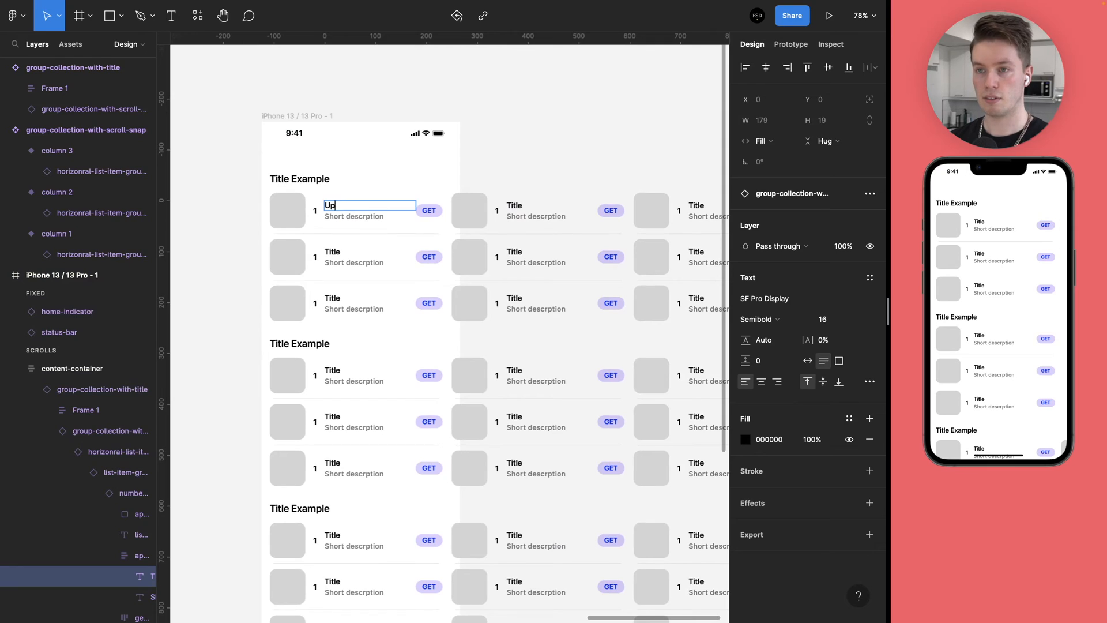
type("a")
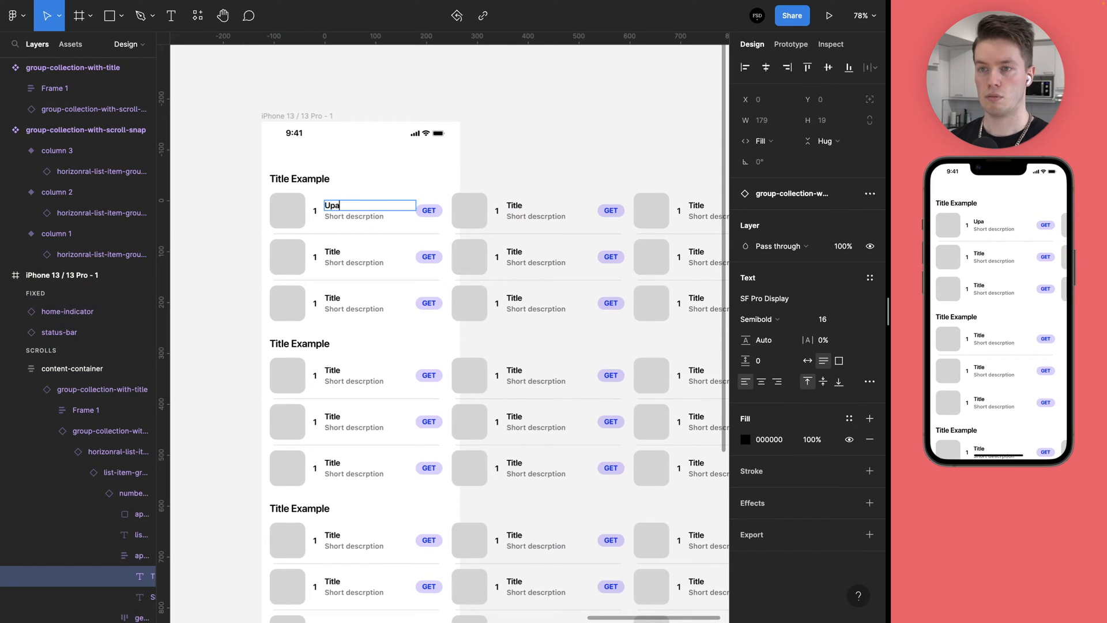
key("Backspace")
type("date")
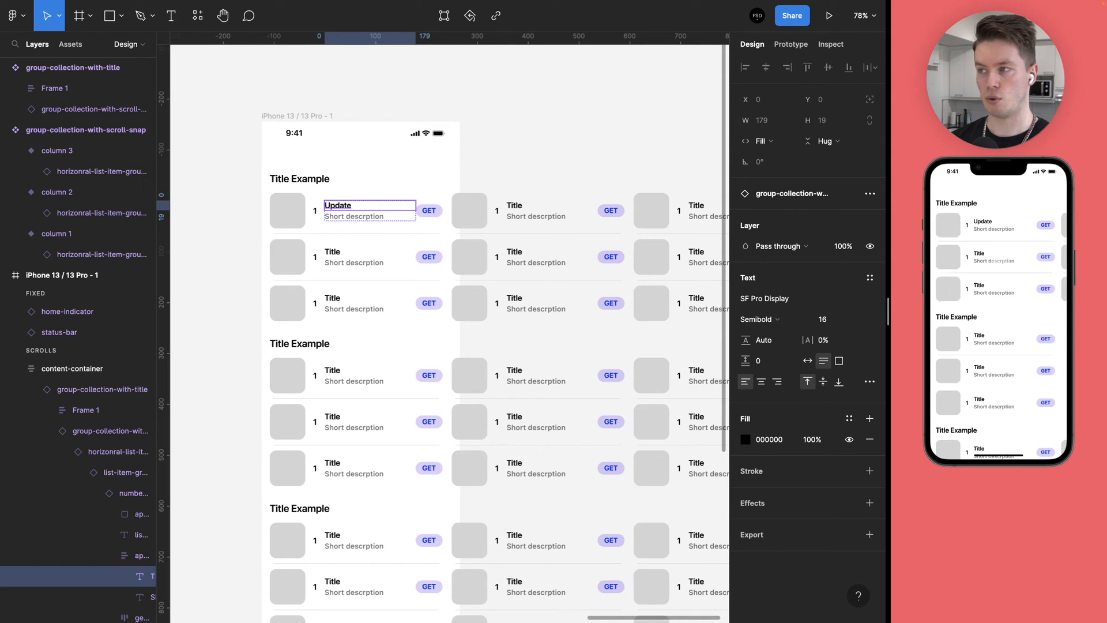
mouse_move(650, 175)
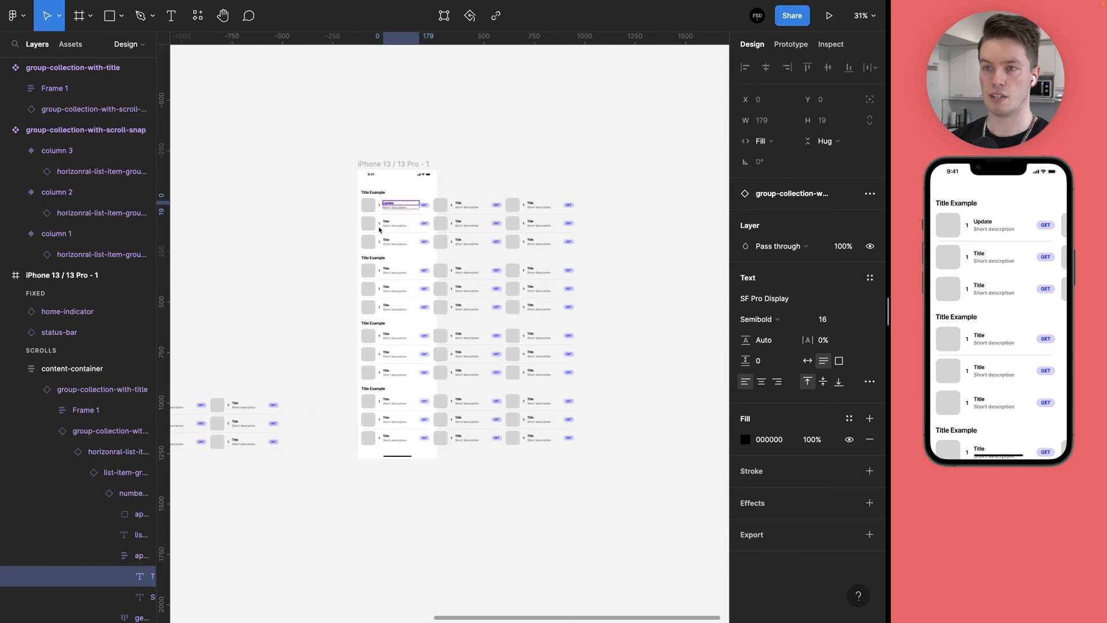
- Fill every app icon placeholder with abstract photos from the Unsplash plugin
left_click(71, 368)
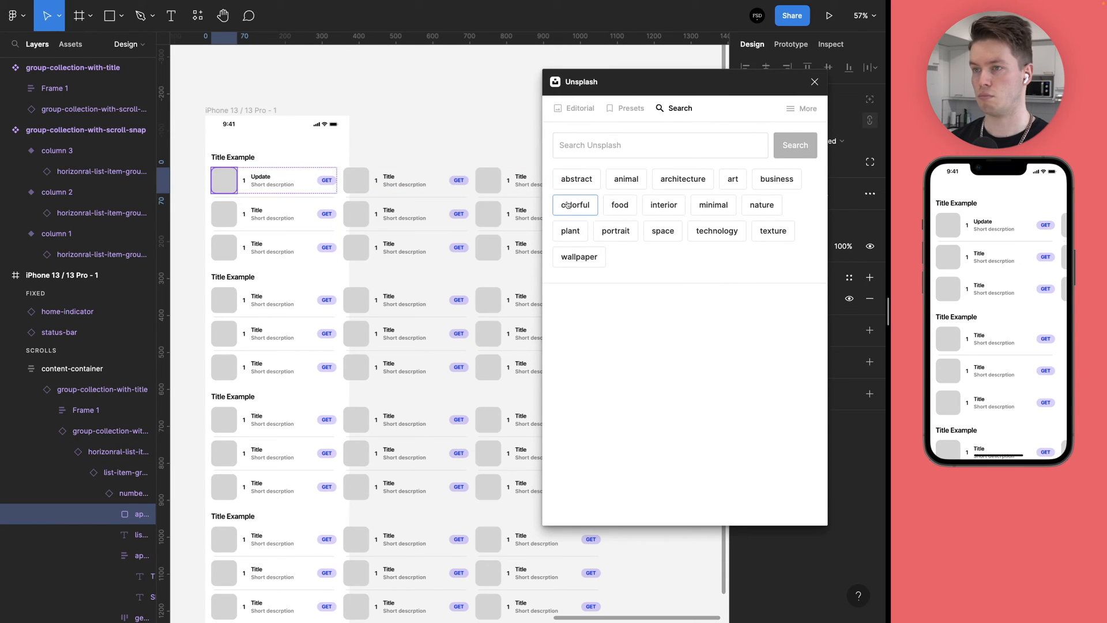
left_click(577, 179)
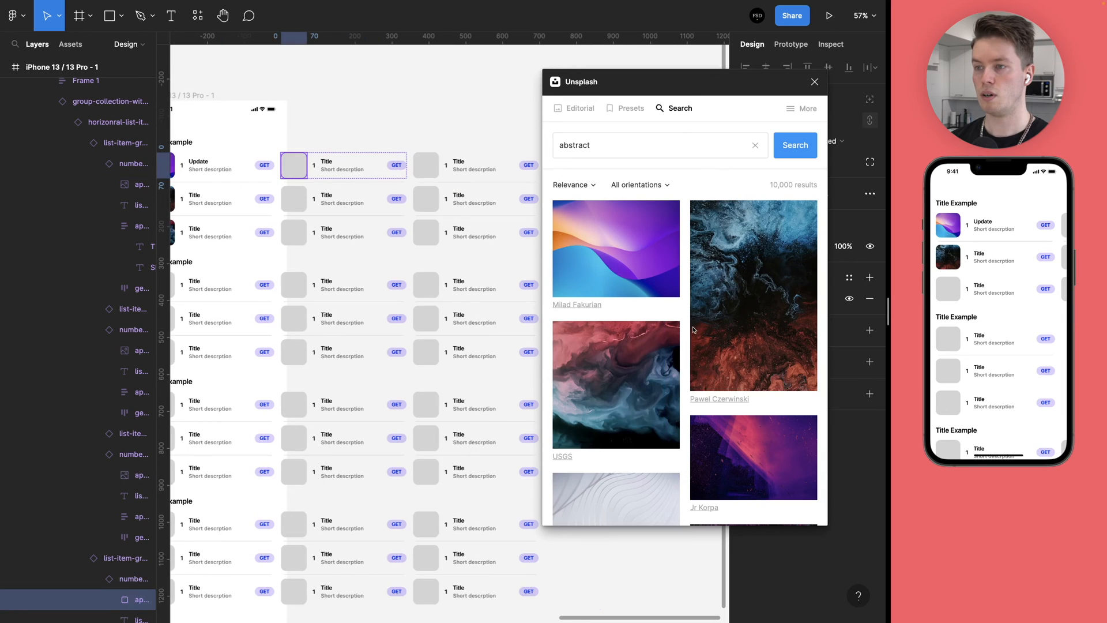
scroll("down", 3)
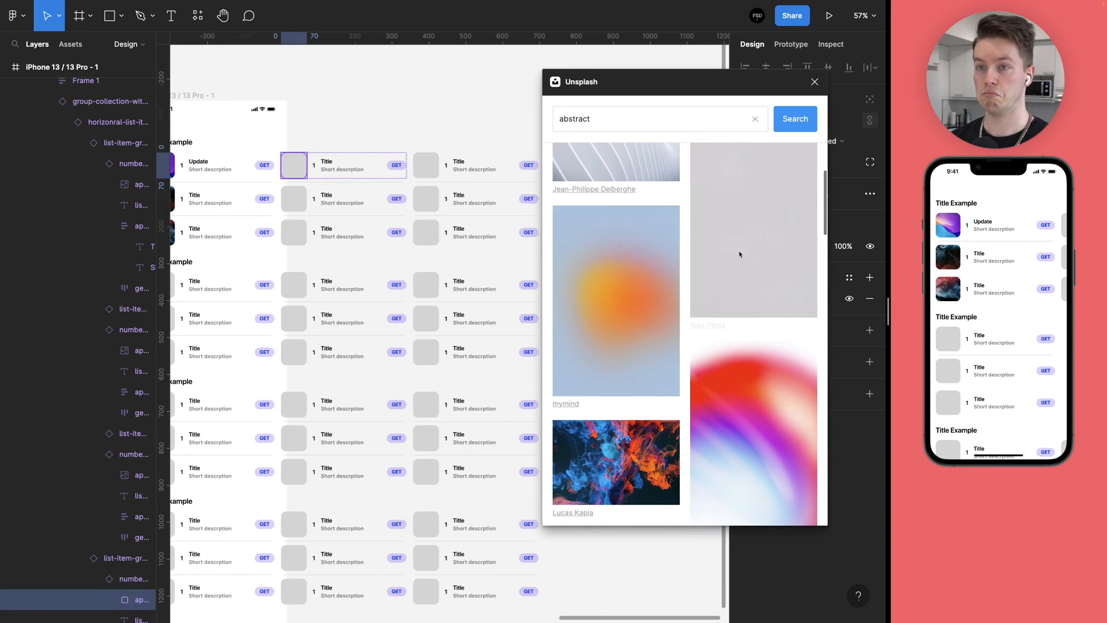
scroll("down", 3)
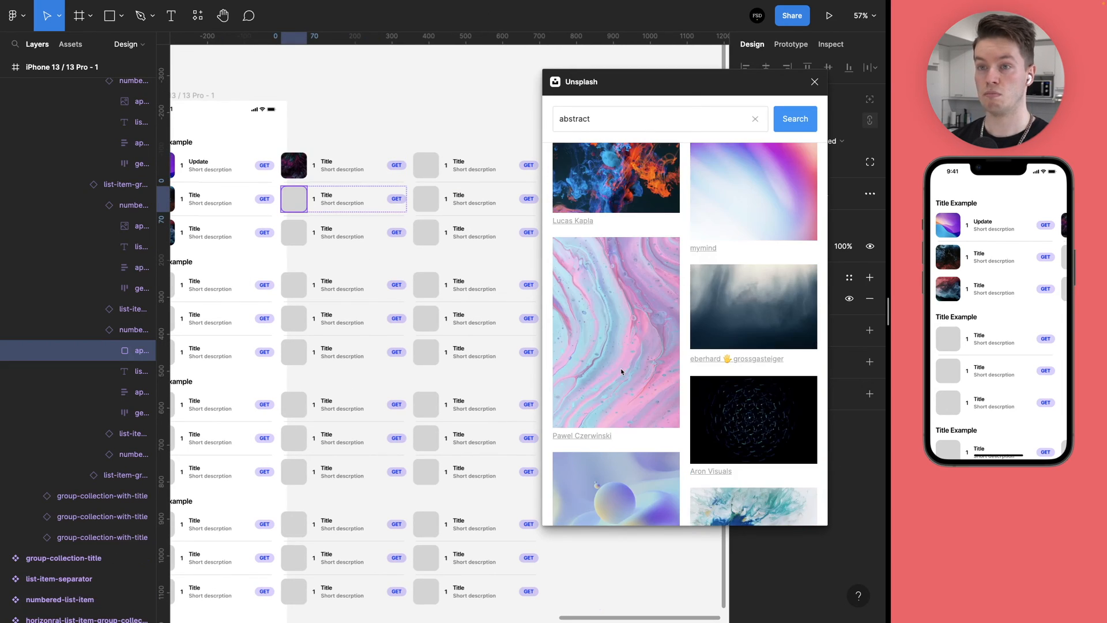
scroll("down", 3)
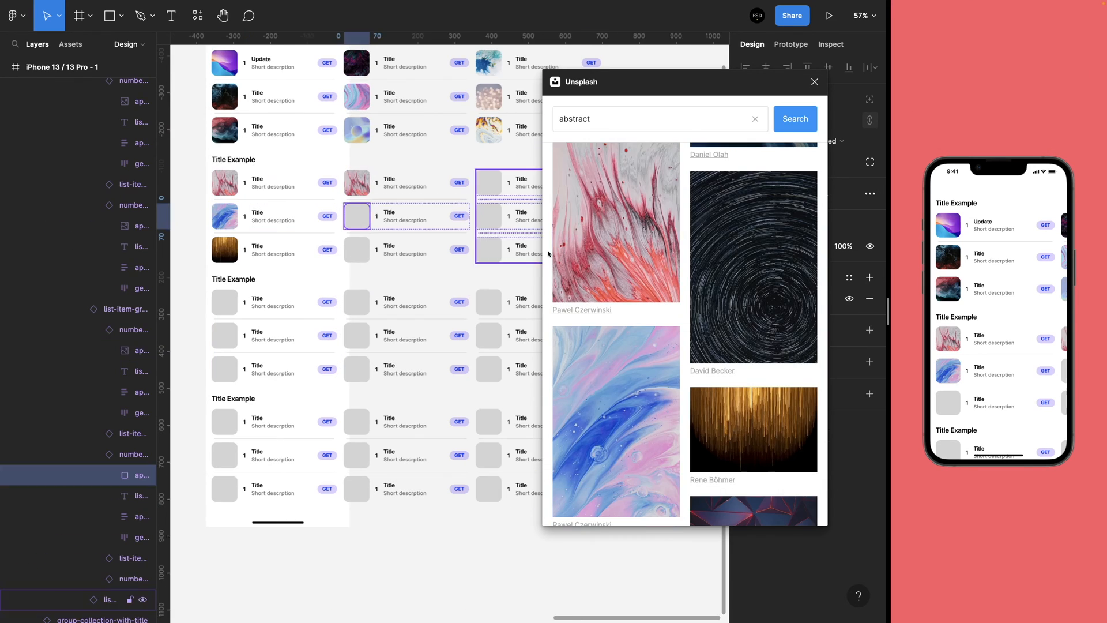
scroll("down", 3)
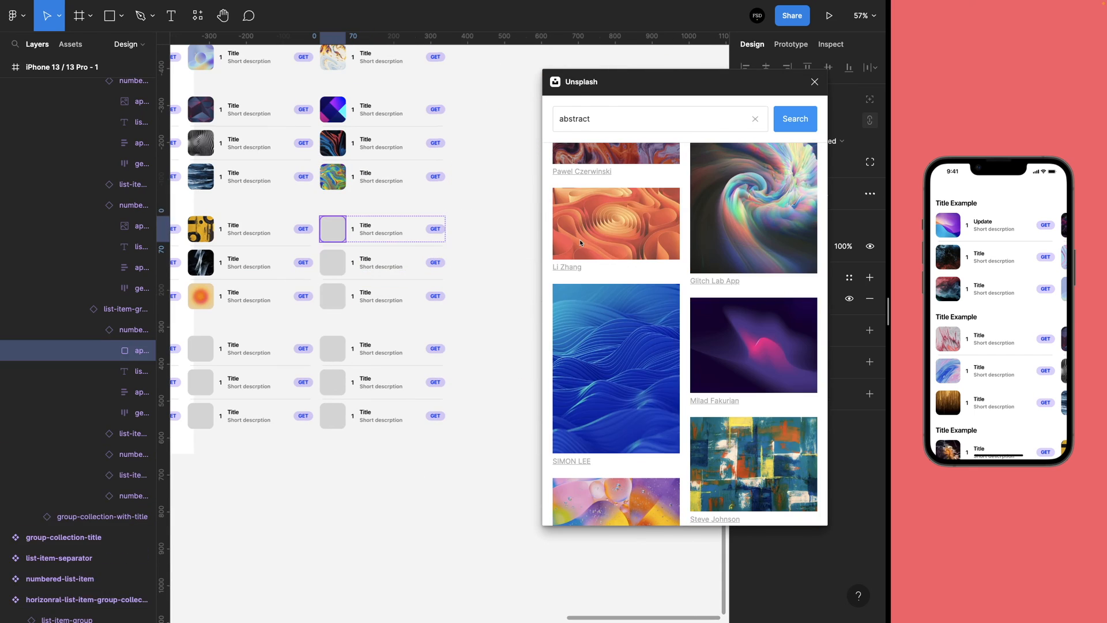
scroll("down", 3)
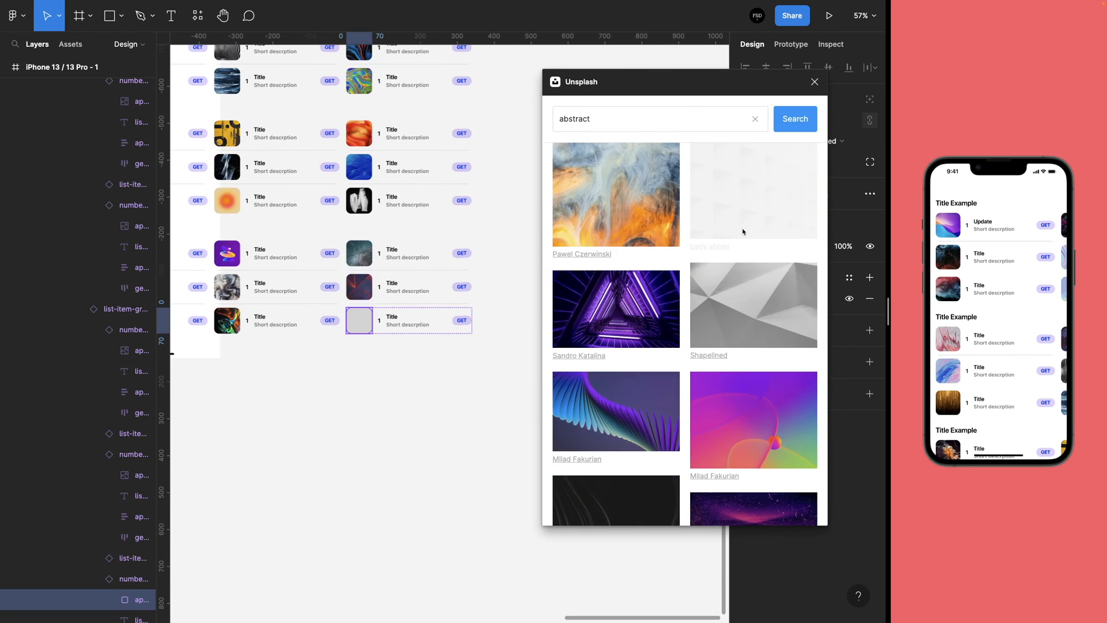
left_click(813, 81)
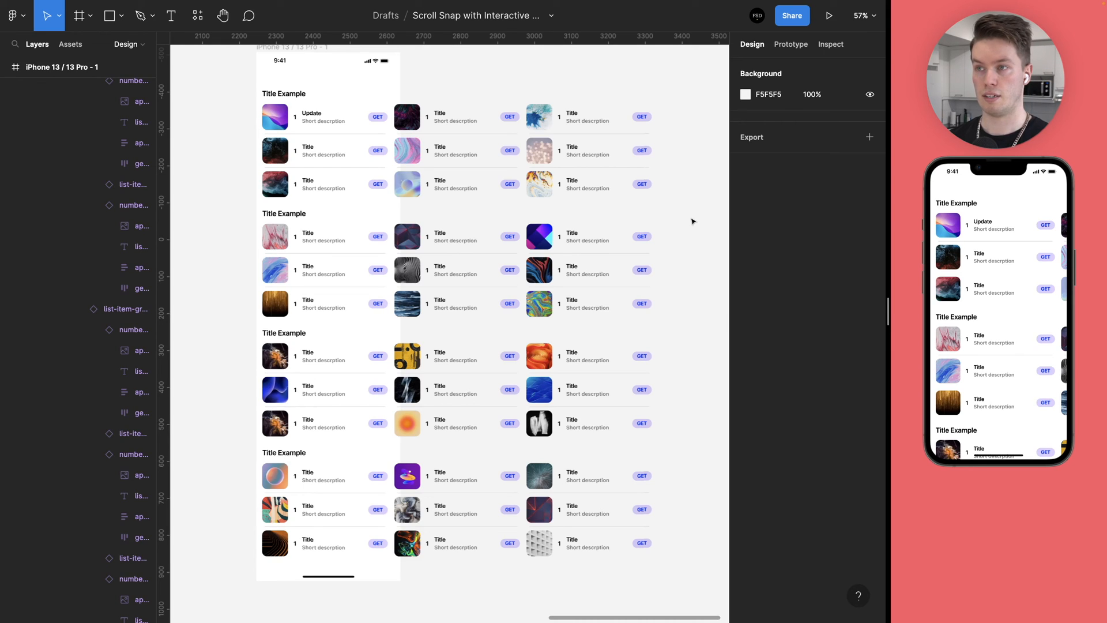
- Rename section titles to Popular, Trending, Entertainment, Productivity and number the apps 1–3
left_click(309, 152)
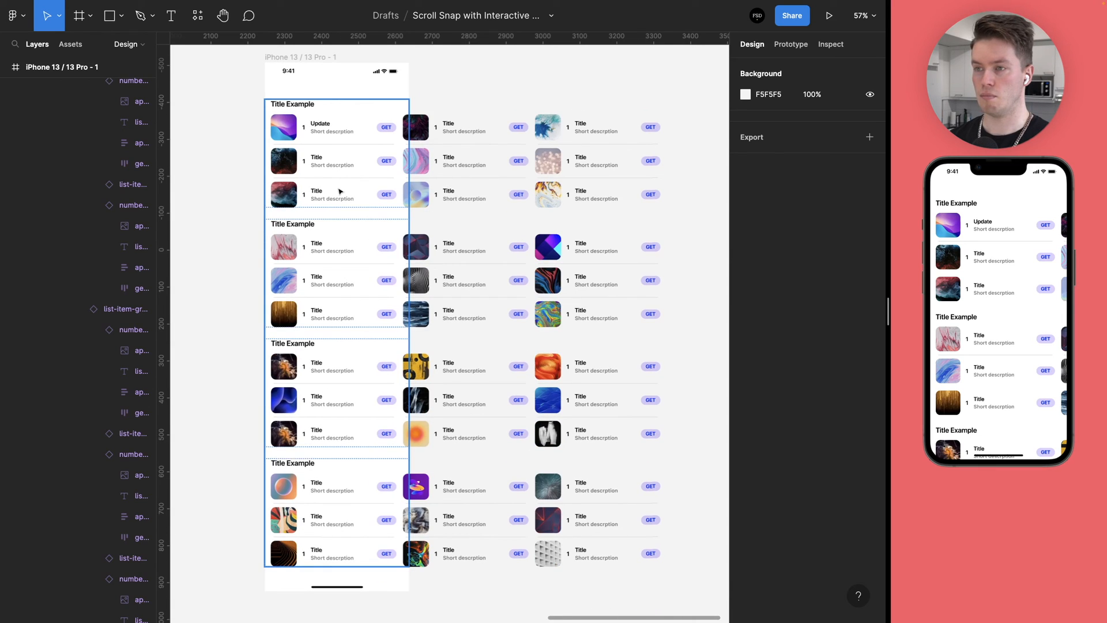
mouse_move(319, 184)
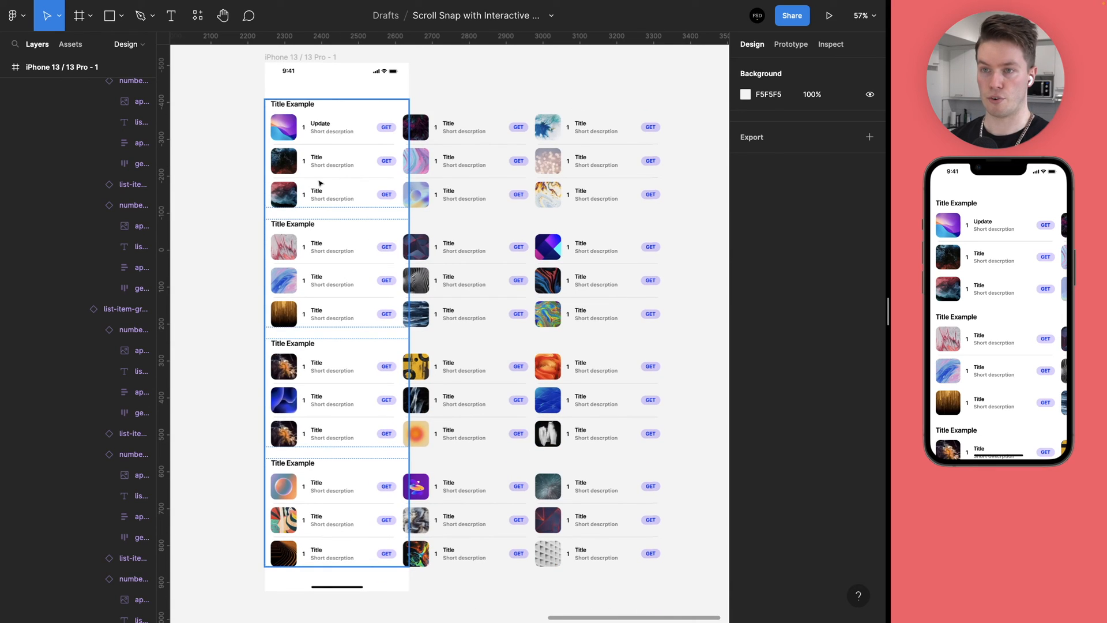
mouse_move(366, 527)
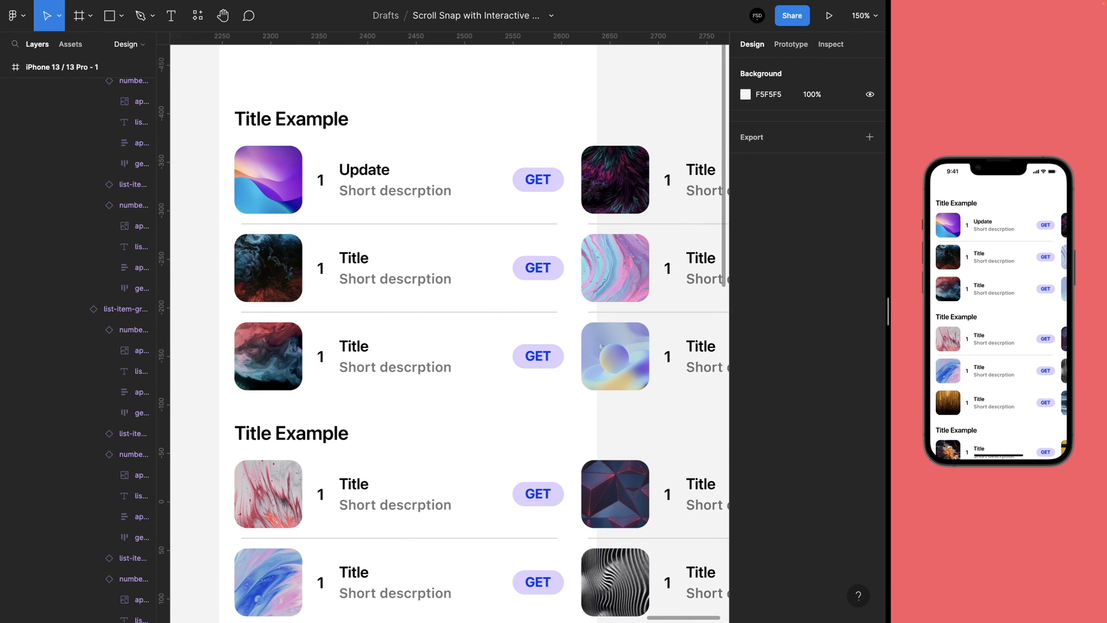
double_click(353, 497)
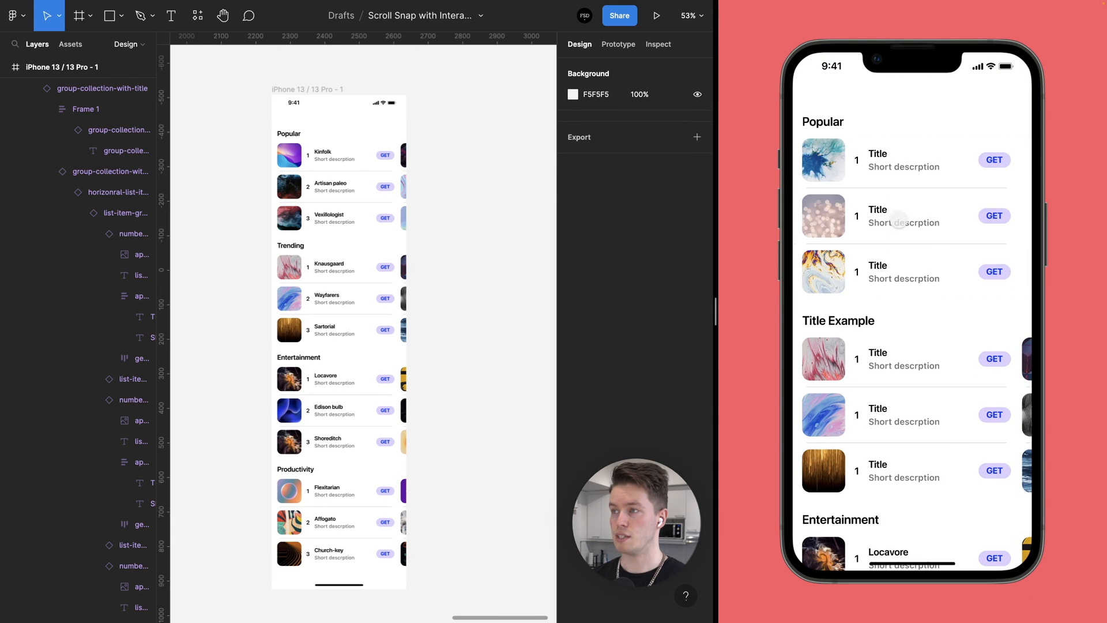
scroll("up", 3)
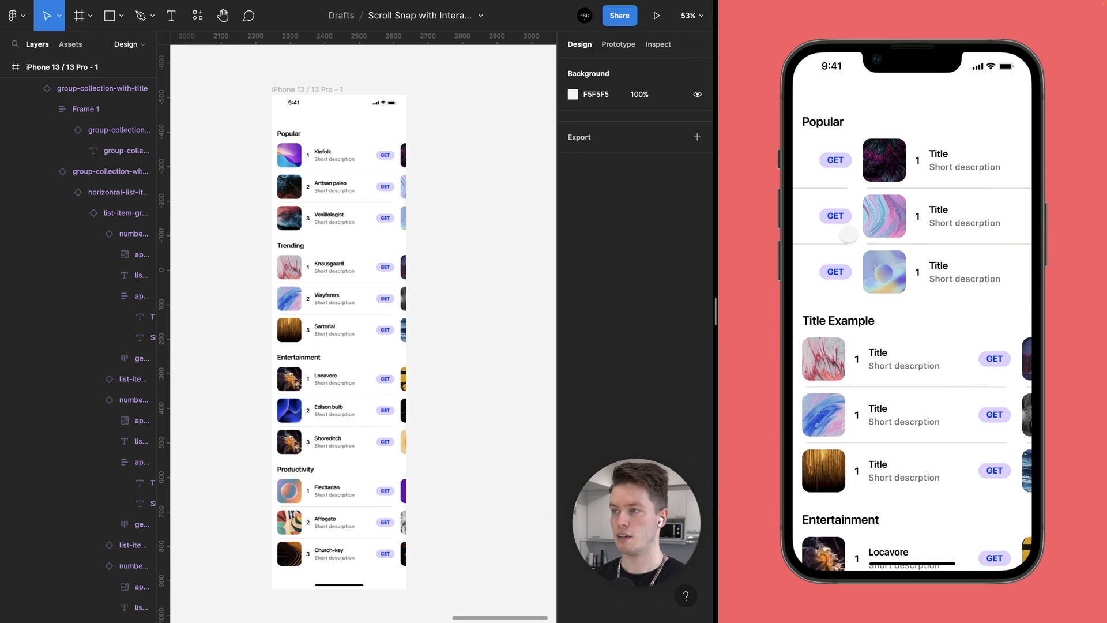
scroll("down", 3)
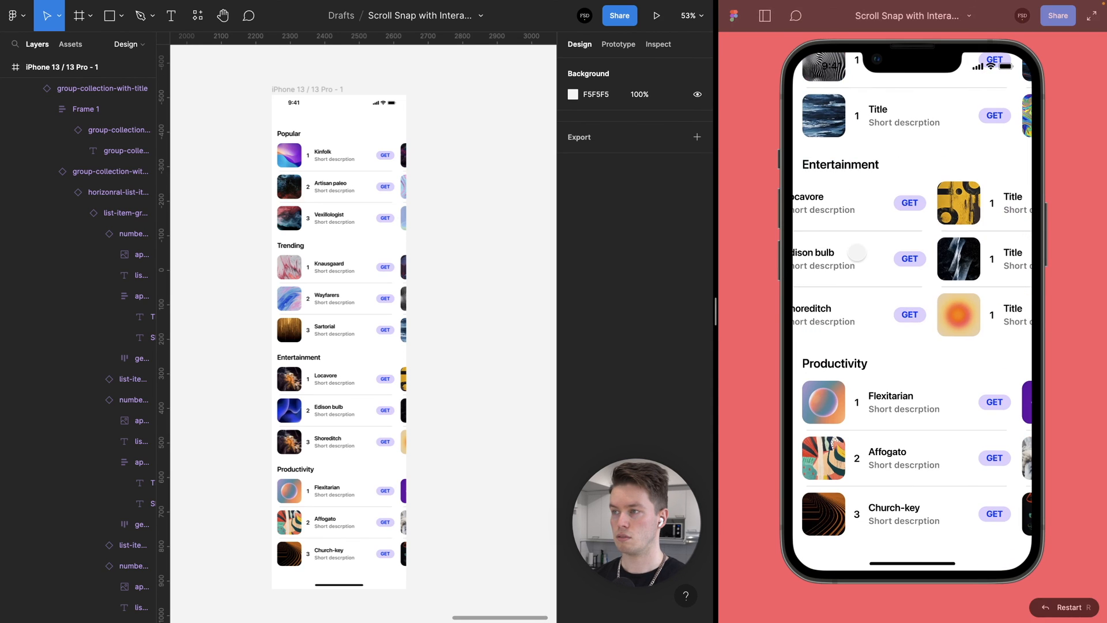
scroll("up", 3)
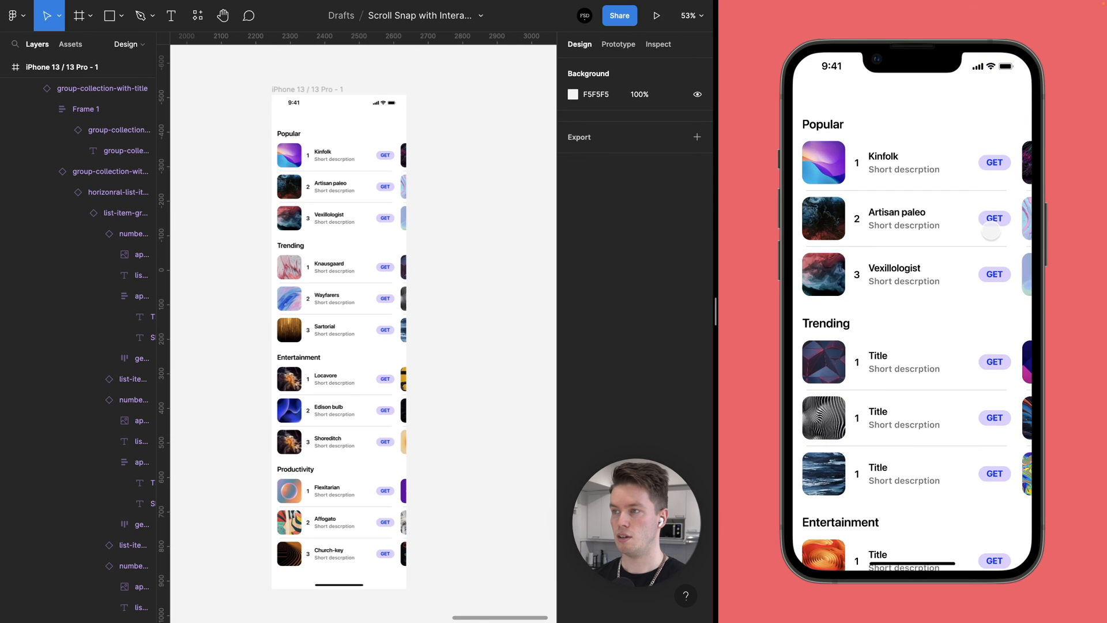
scroll("down", 3)
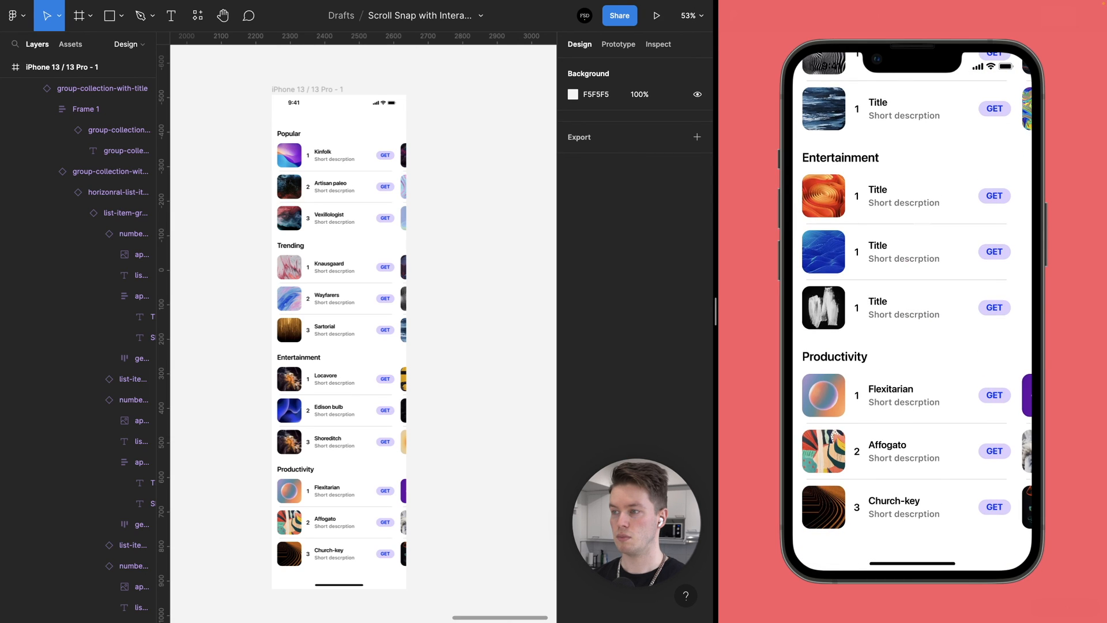